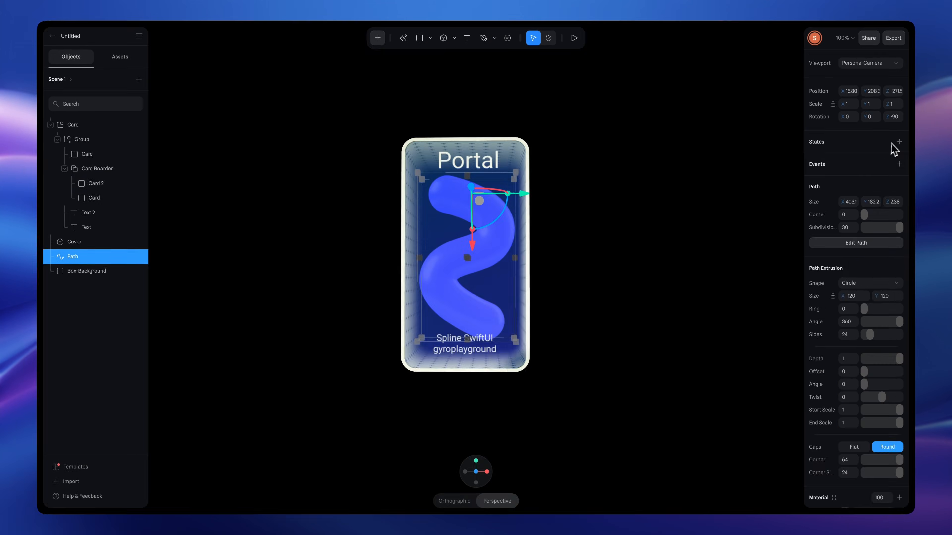
# Step: Go to the SwiftUI Portal scene's community page with its Remix option
pyautogui.click(574, 38)
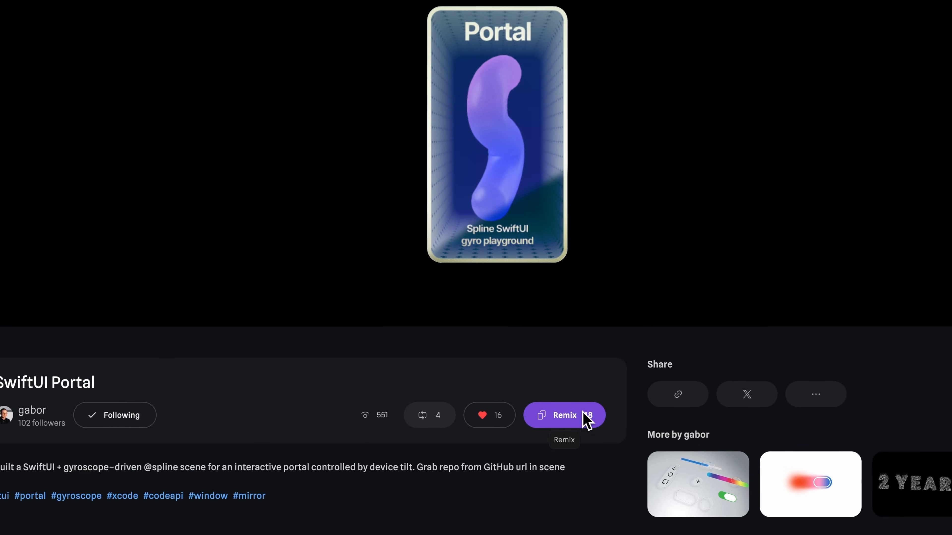
pyautogui.click(564, 415)
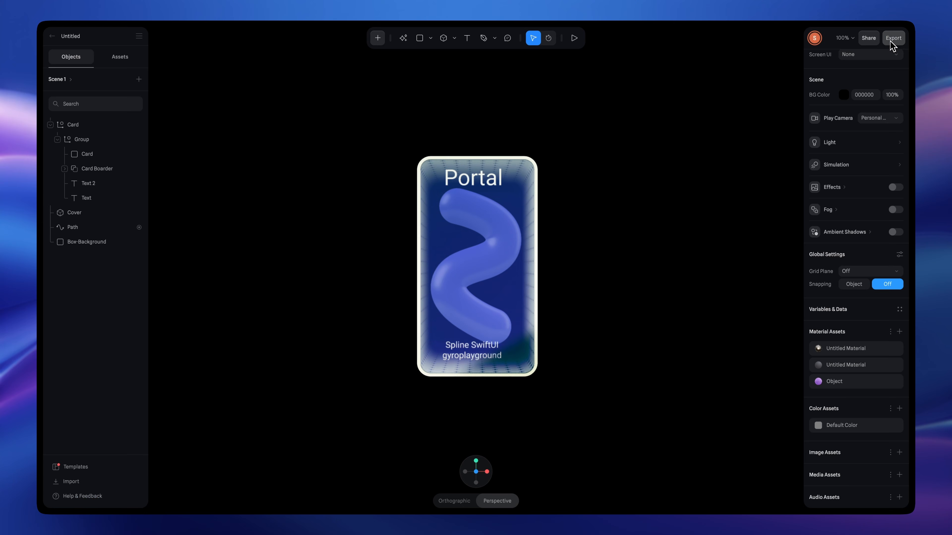
pyautogui.click(893, 38)
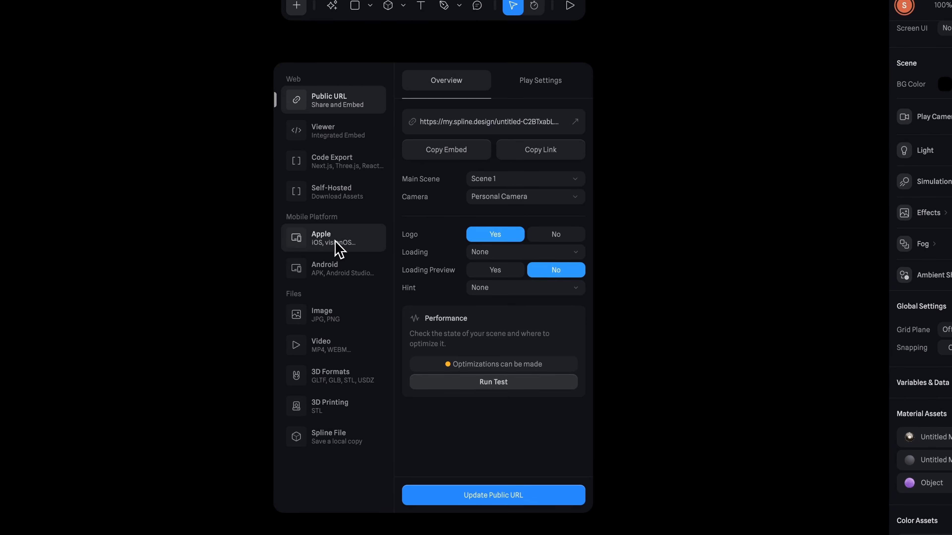
pyautogui.click(332, 238)
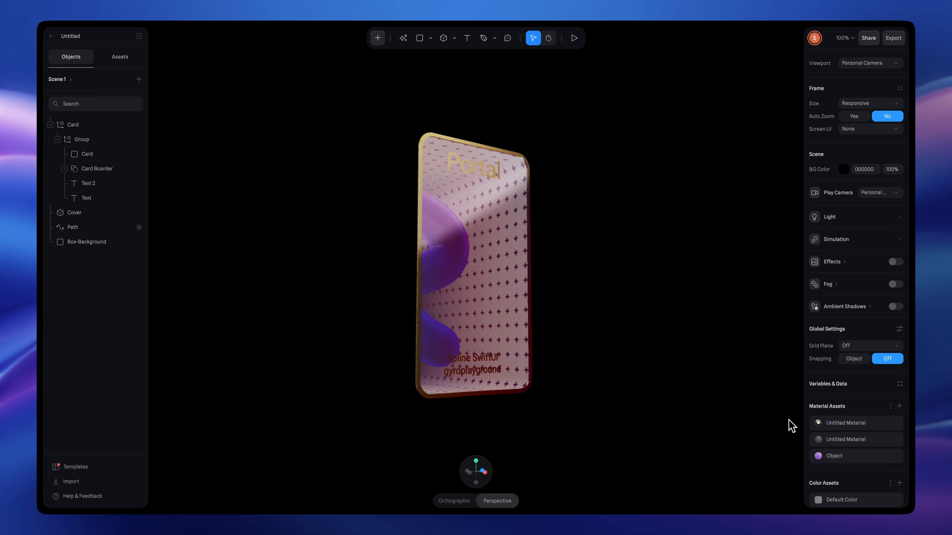
# Step: Preview the portal scene in play mode, then return to the dashboard with the Create choices showing
pyautogui.click(575, 38)
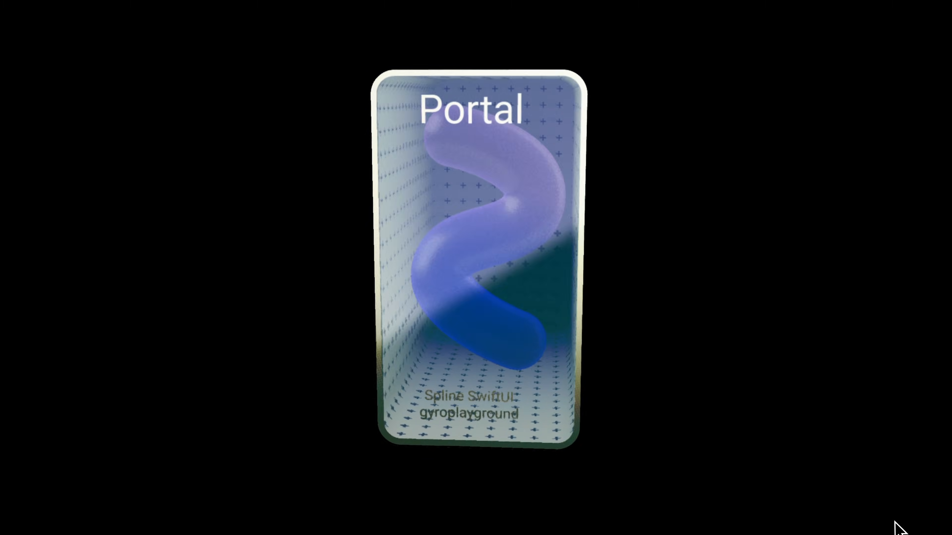
pyautogui.click(873, 47)
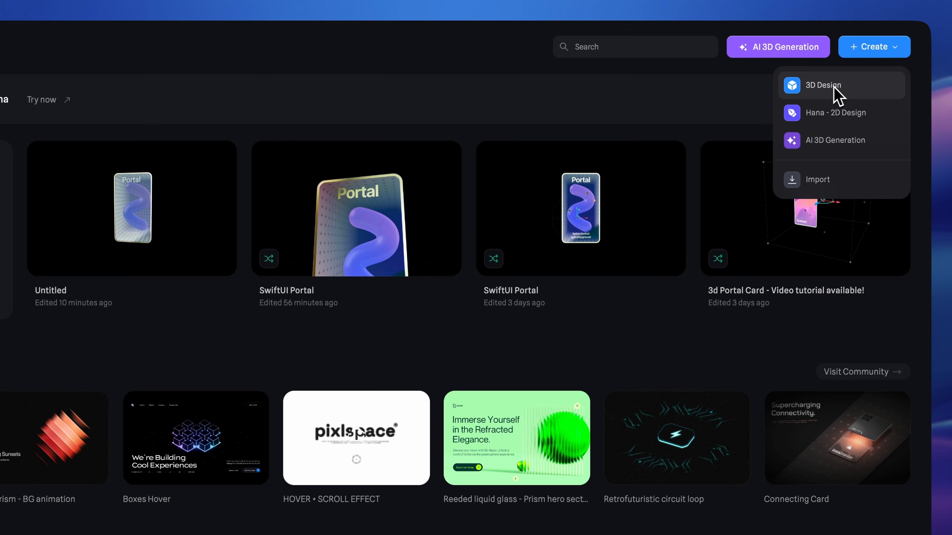
# Step: Start a new 3D Design file holding a box and a rectangle shape named Card
pyautogui.click(823, 85)
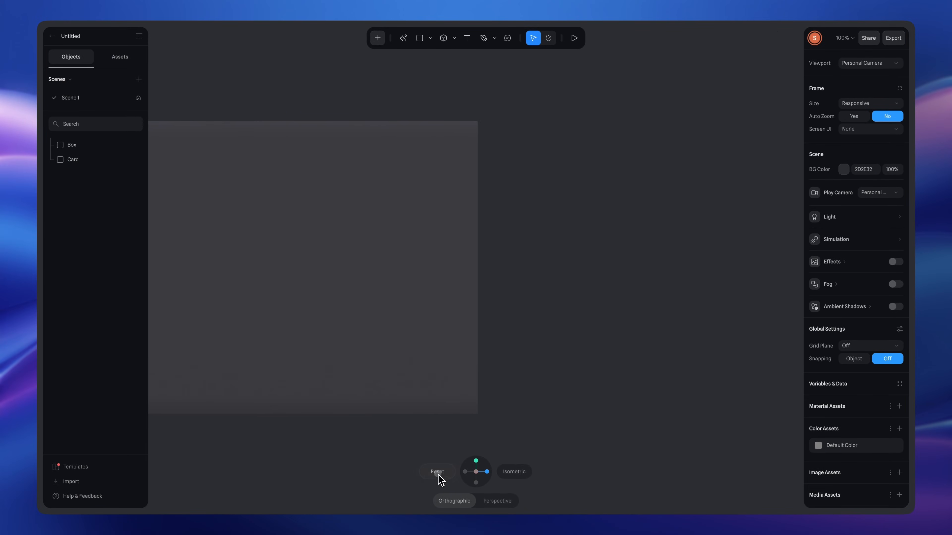
# Step: Draw an S curve with the Pen tool as a tube of extrusion size 120 with Round caps, then leave edit mode
pyautogui.click(437, 471)
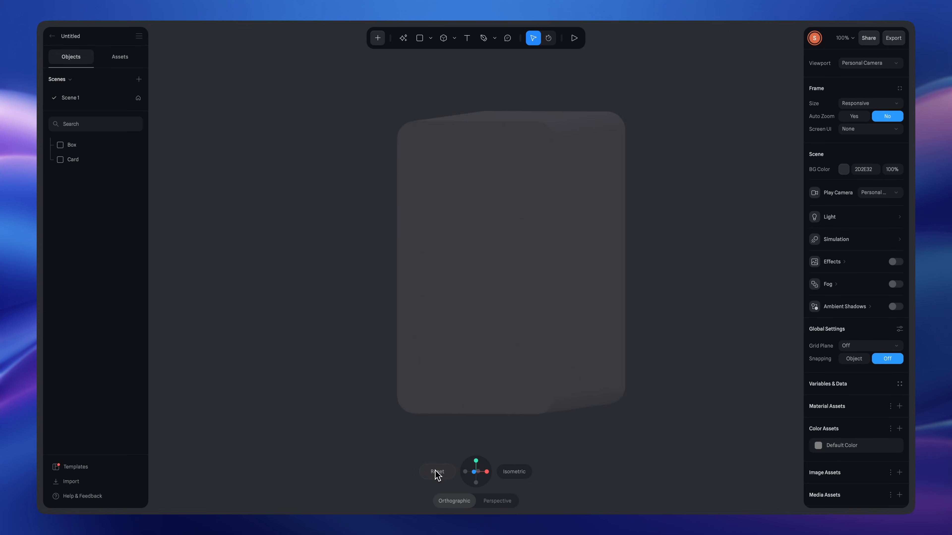
pyautogui.click(378, 38)
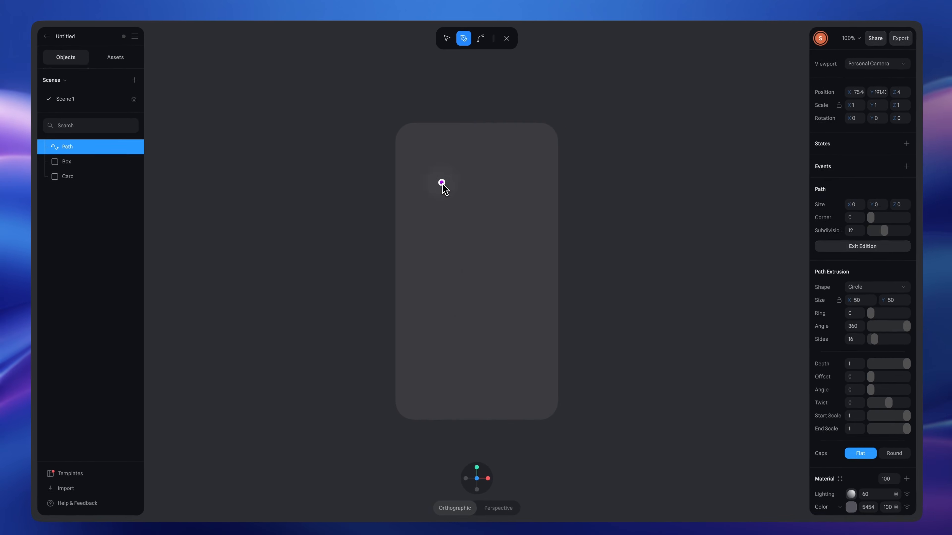
pyautogui.click(480, 38)
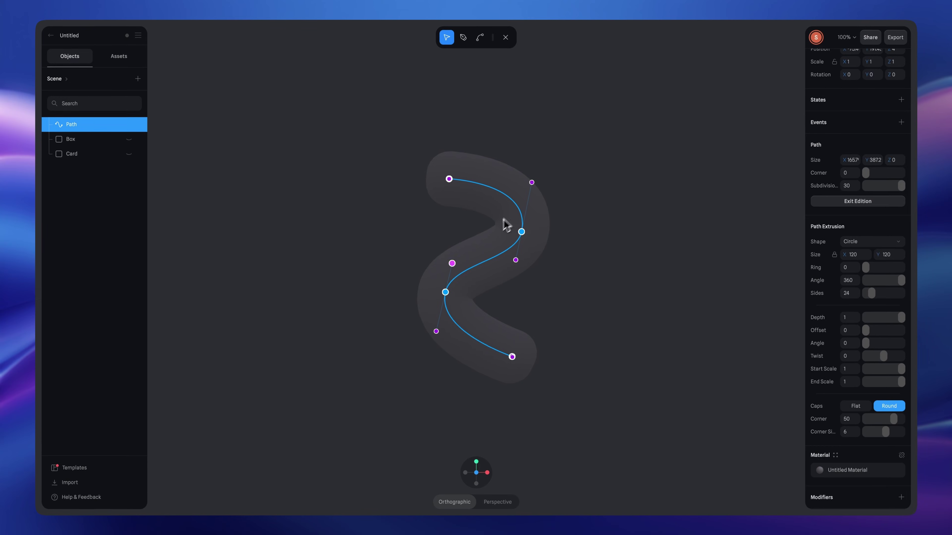
pyautogui.click(449, 179)
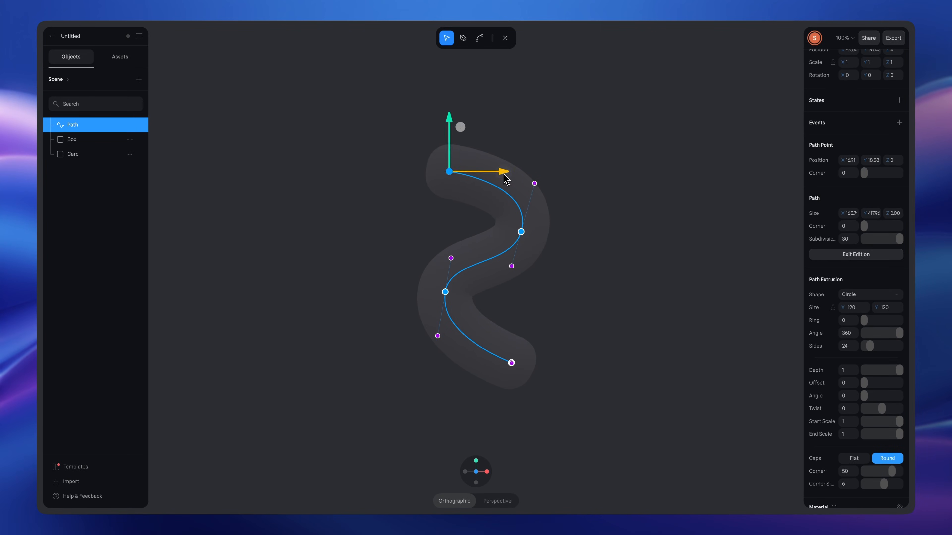
pyautogui.click(856, 255)
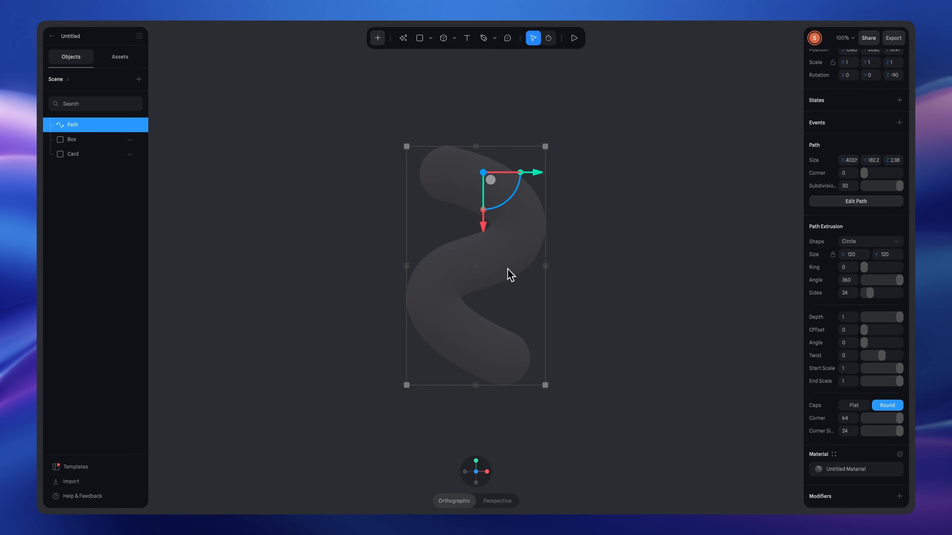
# Step: Set the box's Visibility Sides to Back and add a Cube sized 1000
pyautogui.click(73, 155)
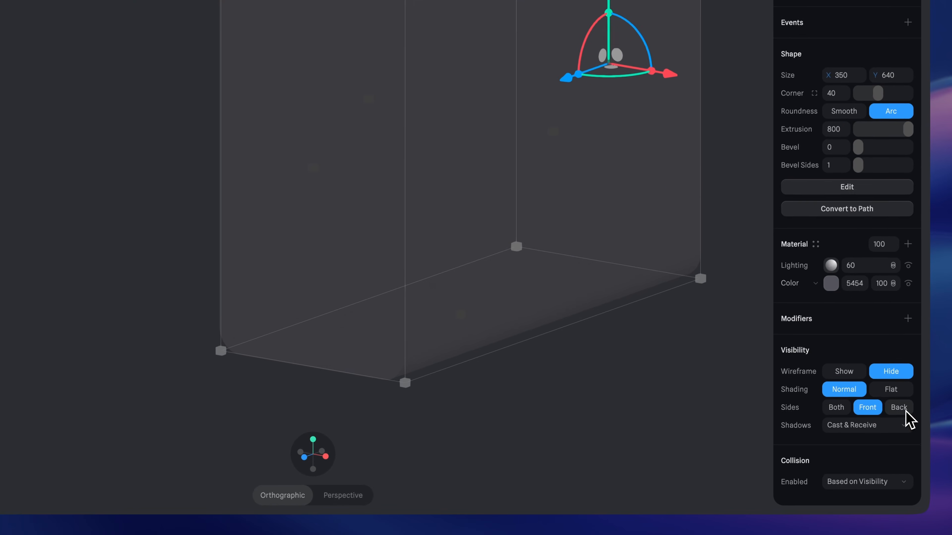
pyautogui.click(899, 408)
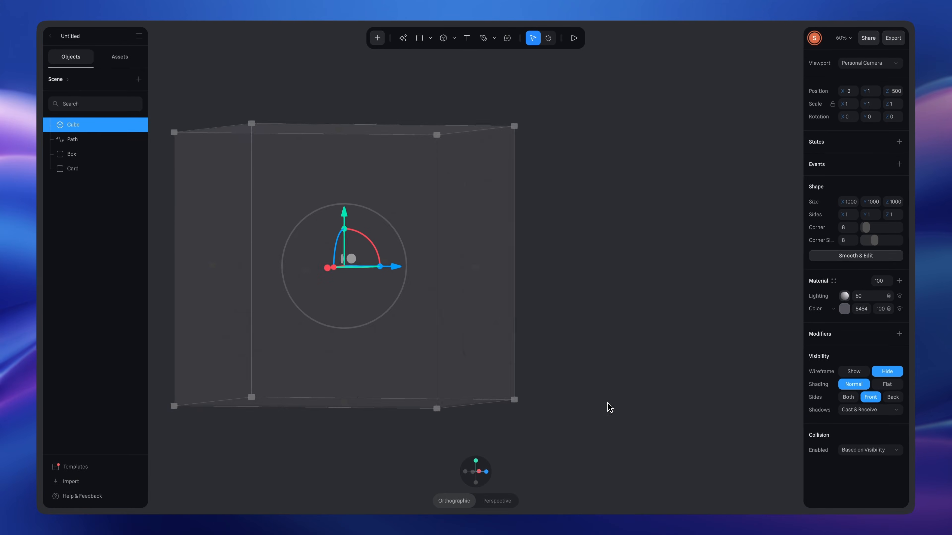
# Step: Give the Card Glass and Matcap material layers, choosing a matcap image from the library
pyautogui.click(574, 37)
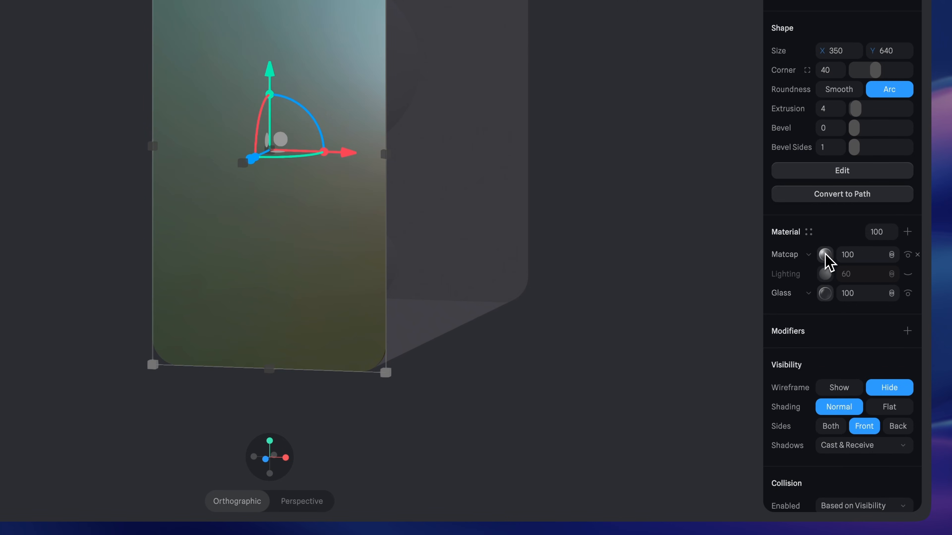
pyautogui.click(825, 255)
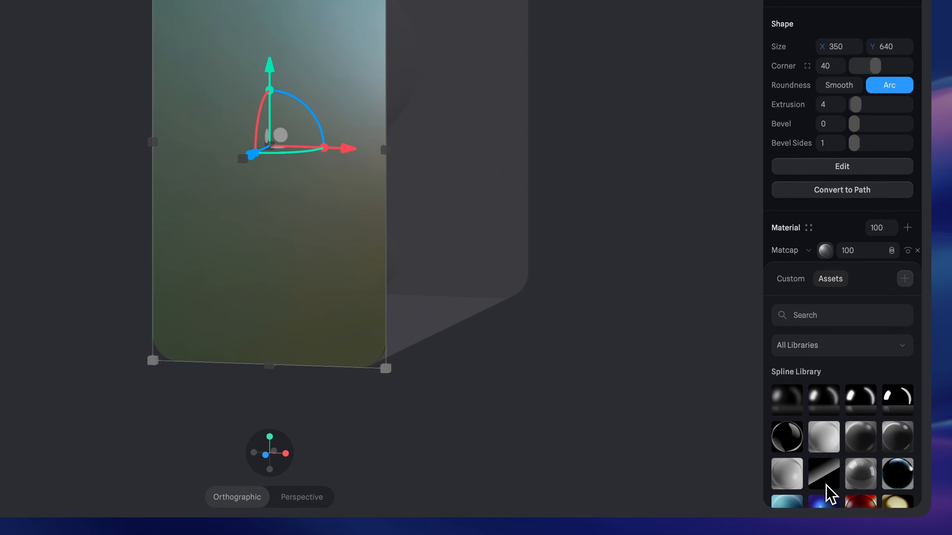
pyautogui.click(822, 473)
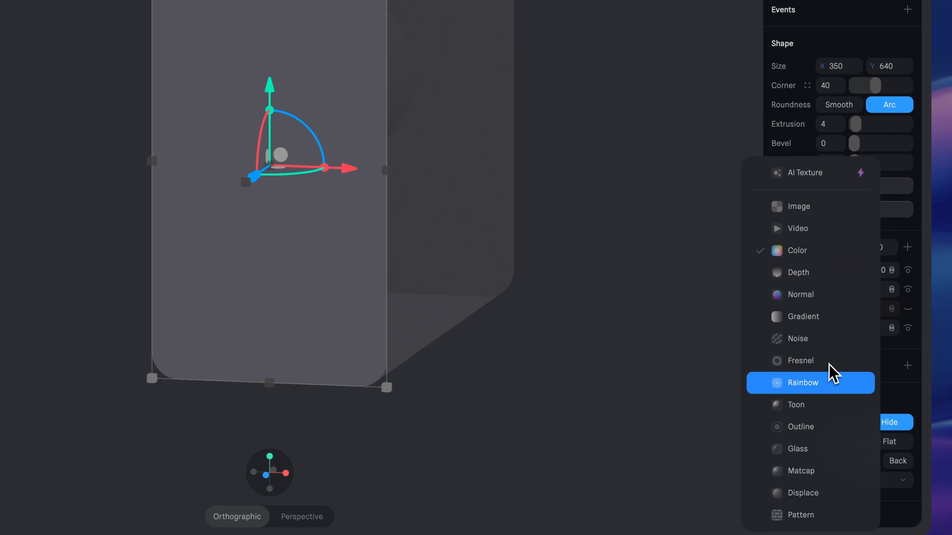
# Step: Add a Rainbow layer tinted dark teal with Noise 0.5, Normal blending and opacity 20
pyautogui.click(803, 382)
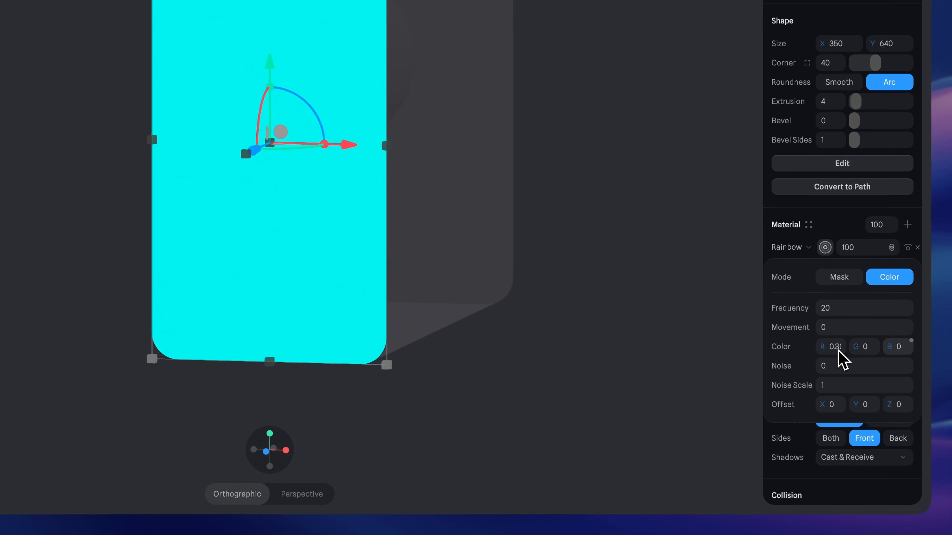
pyautogui.click(898, 347)
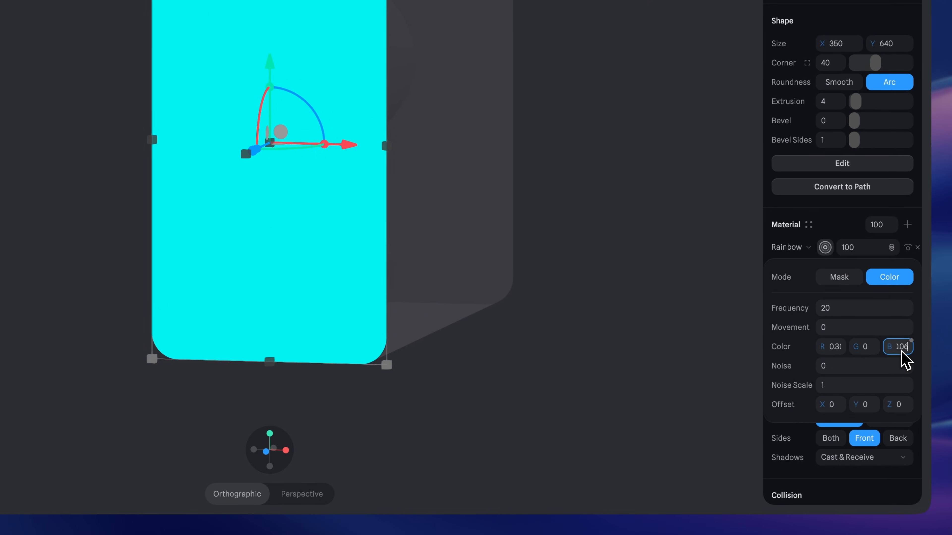
pyautogui.click(865, 366)
pyautogui.write('.50')
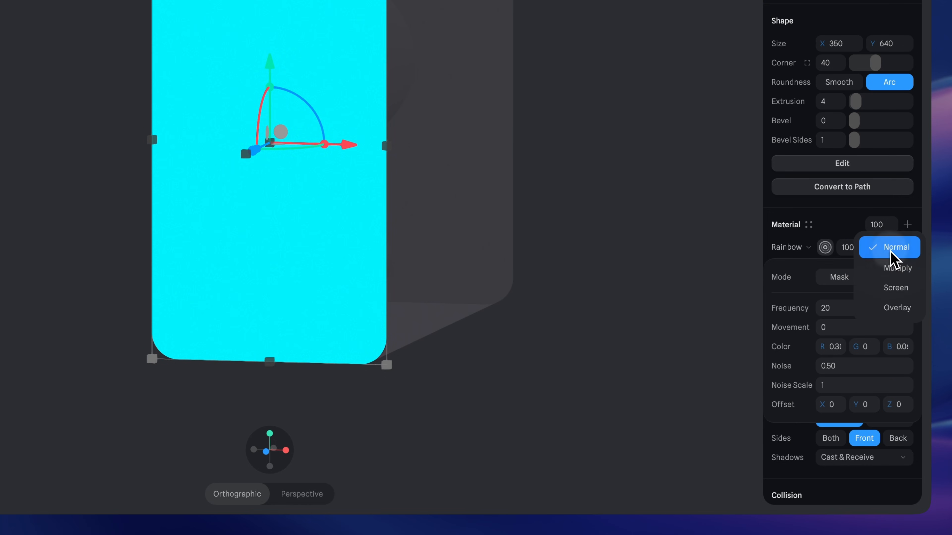
pyautogui.click(889, 277)
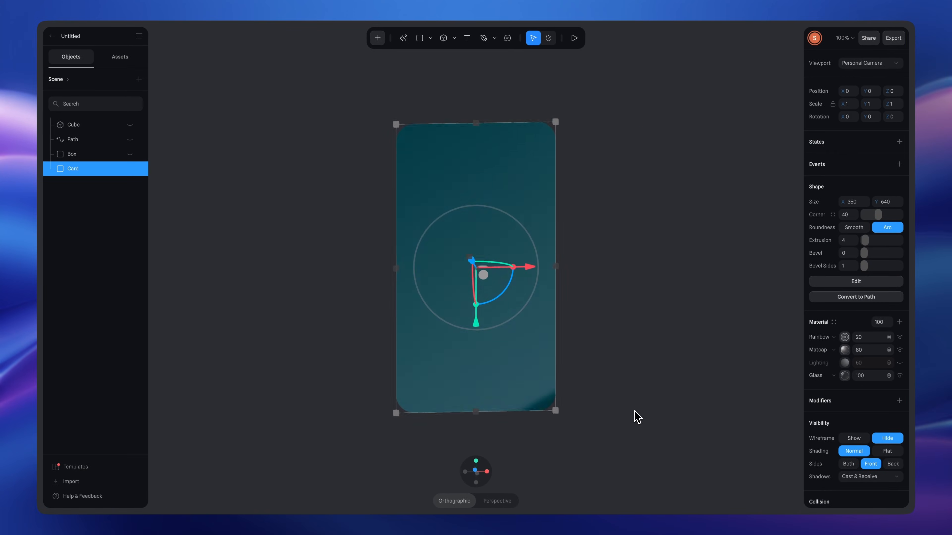
# Step: Give the Box a Depth material layer with its ramp running from purple to black
pyautogui.click(575, 38)
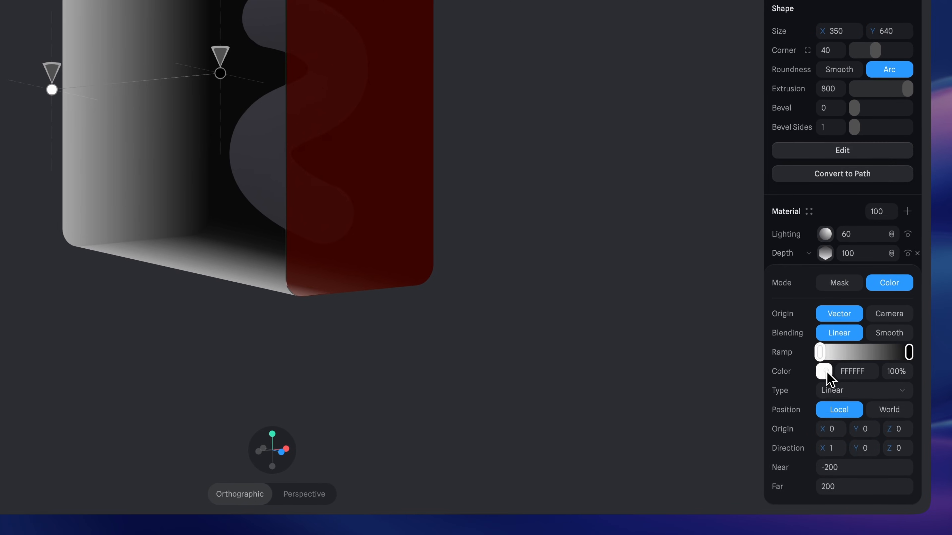
pyautogui.click(824, 371)
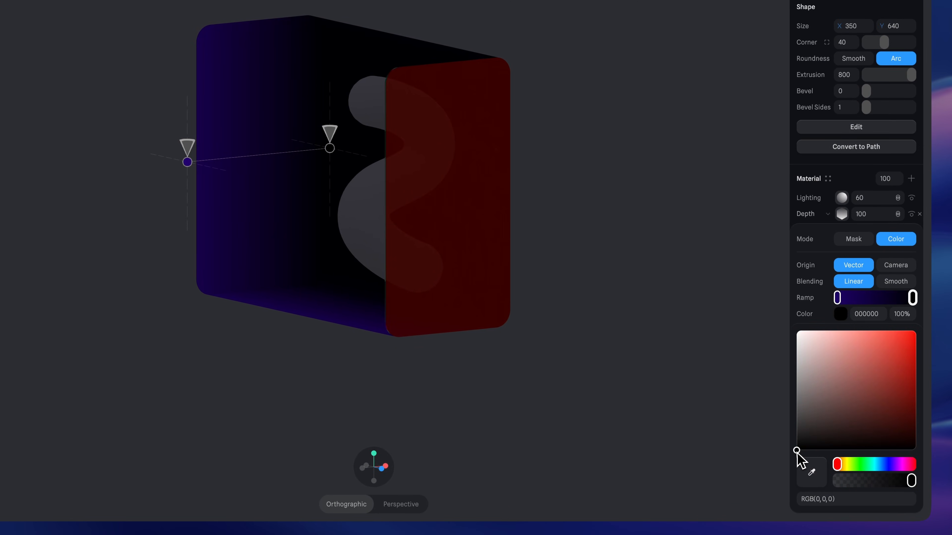
pyautogui.moveTo(797, 451); pyautogui.dragTo(797, 330)
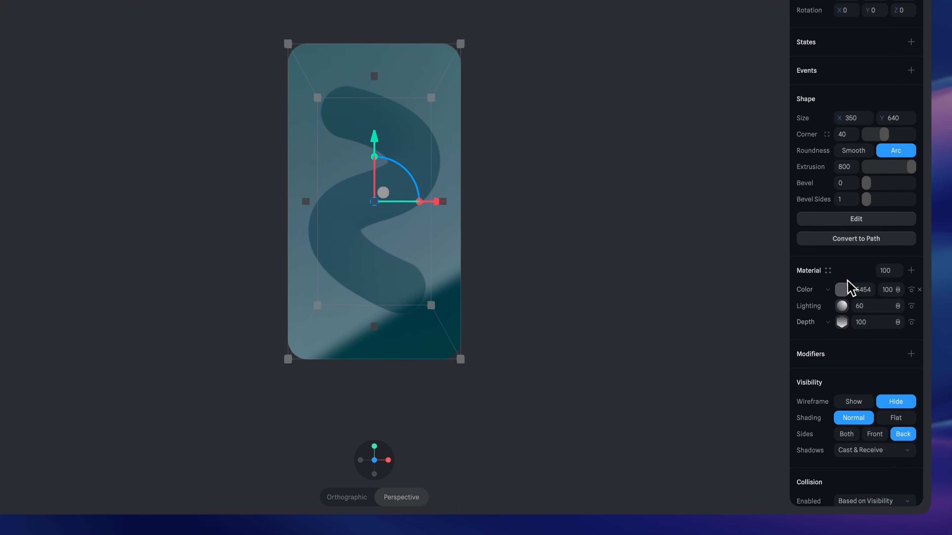
# Step: Turn the box's colour layer into a Triplanar-projected pattern with first colour 1F006A
pyautogui.click(827, 290)
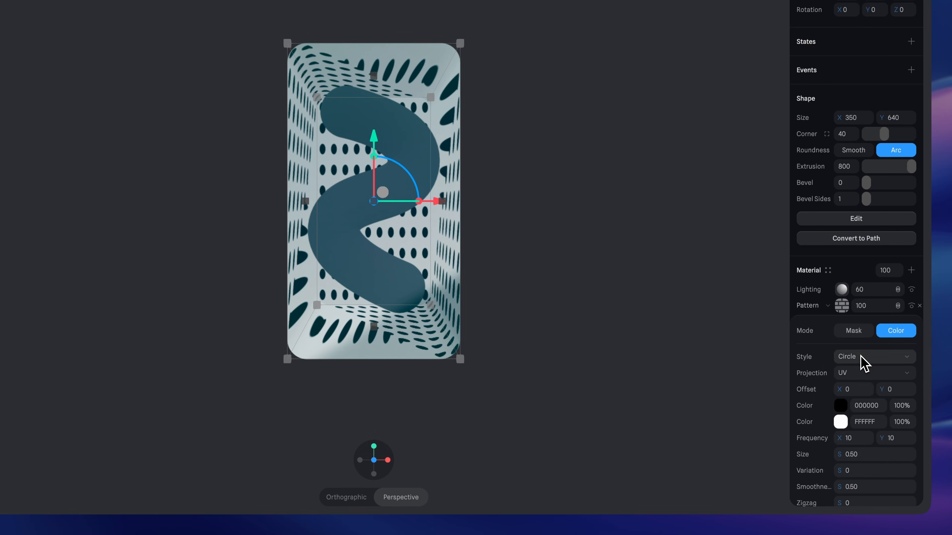
pyautogui.click(875, 357)
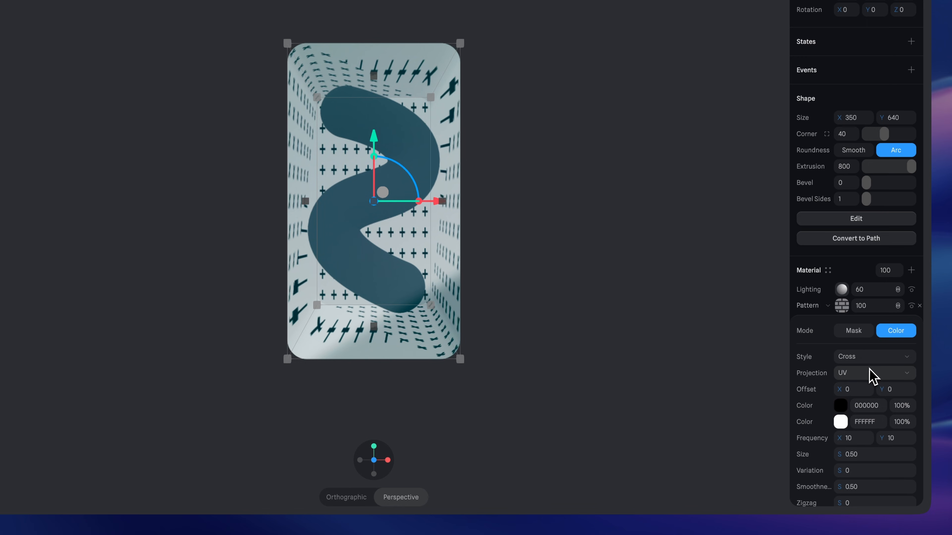
pyautogui.click(874, 373)
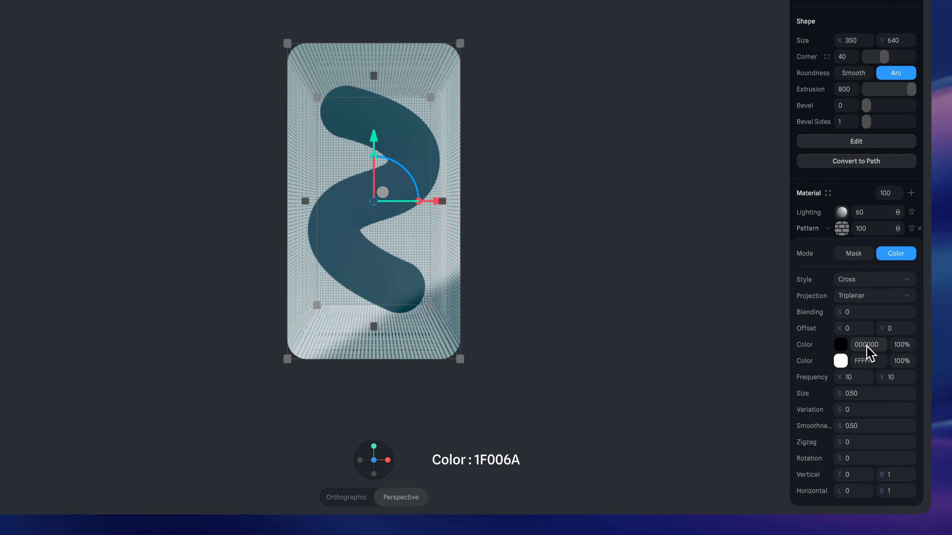
pyautogui.write('1F006A')
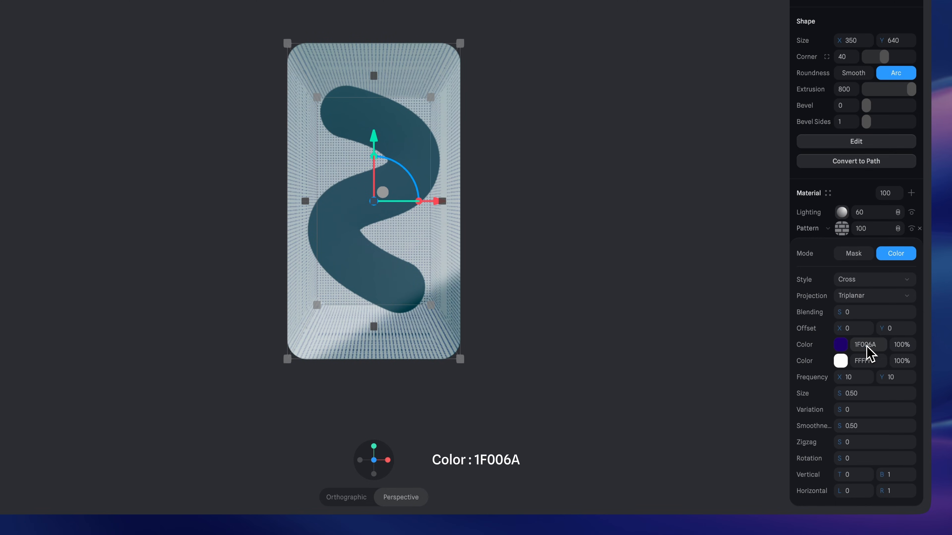
# Step: Make the second pattern colour 0% opaque, Frequency 2×2 and Size 0.40
pyautogui.click(902, 361)
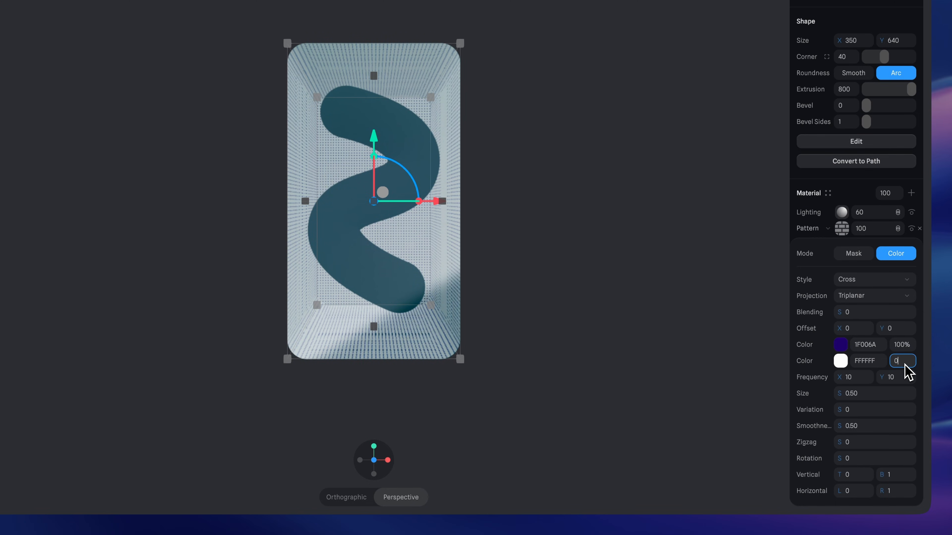
pyautogui.write('0%')
pyautogui.click(897, 377)
pyautogui.write('2')
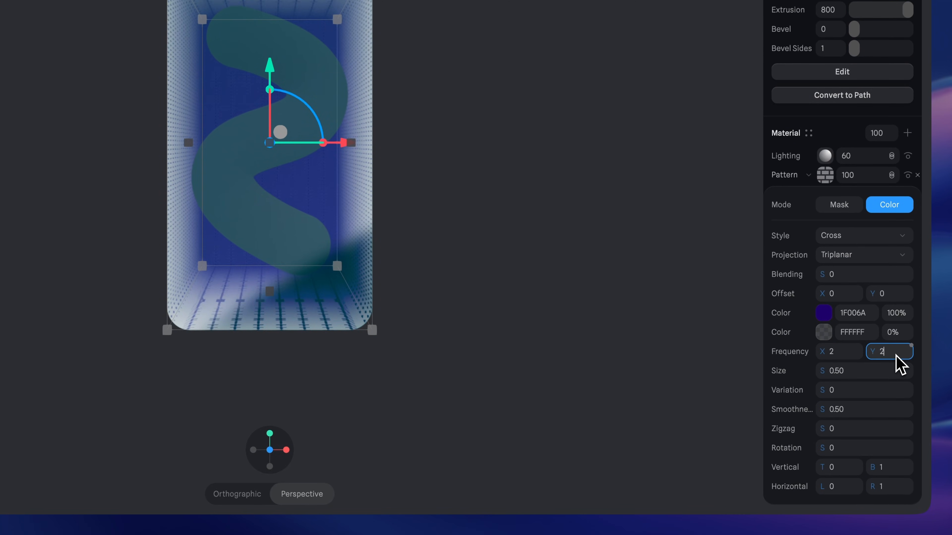
pyautogui.click(859, 371)
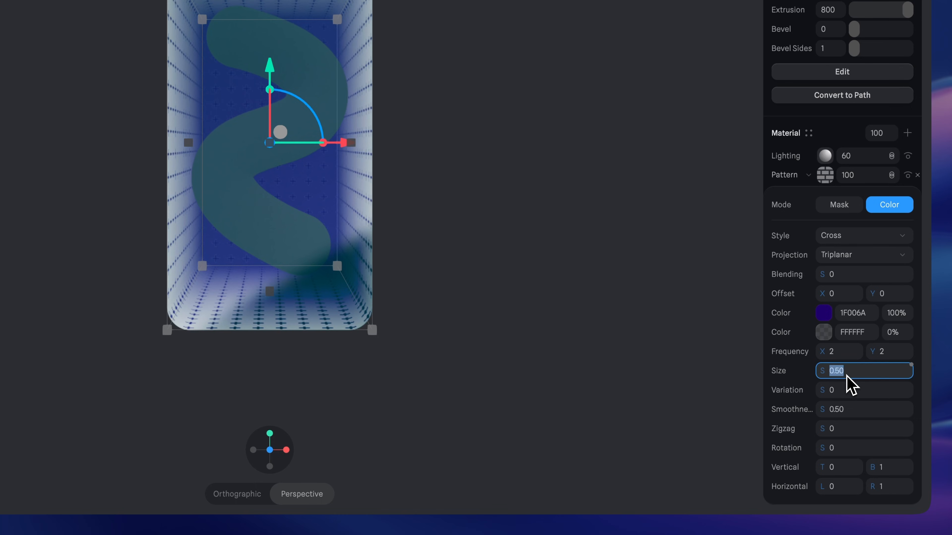
pyautogui.write('0.40')
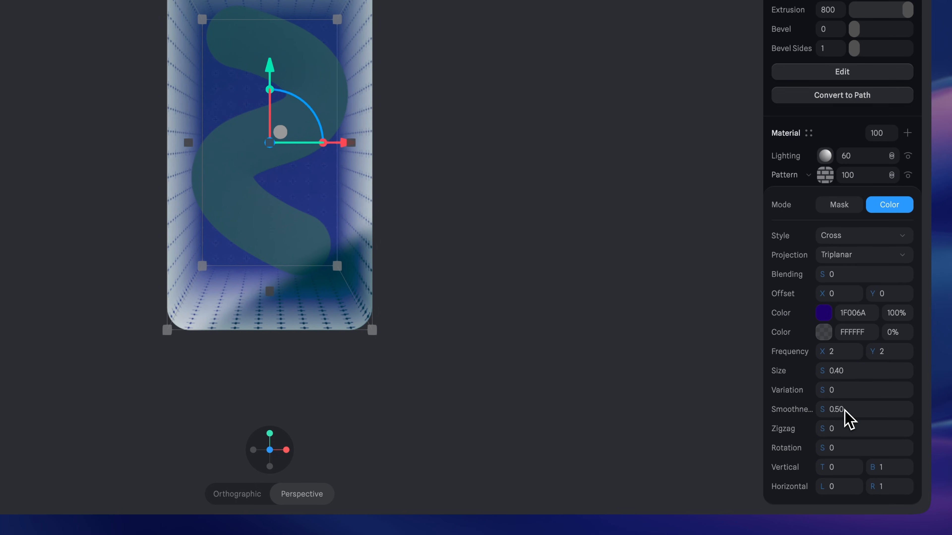
pyautogui.click(848, 410)
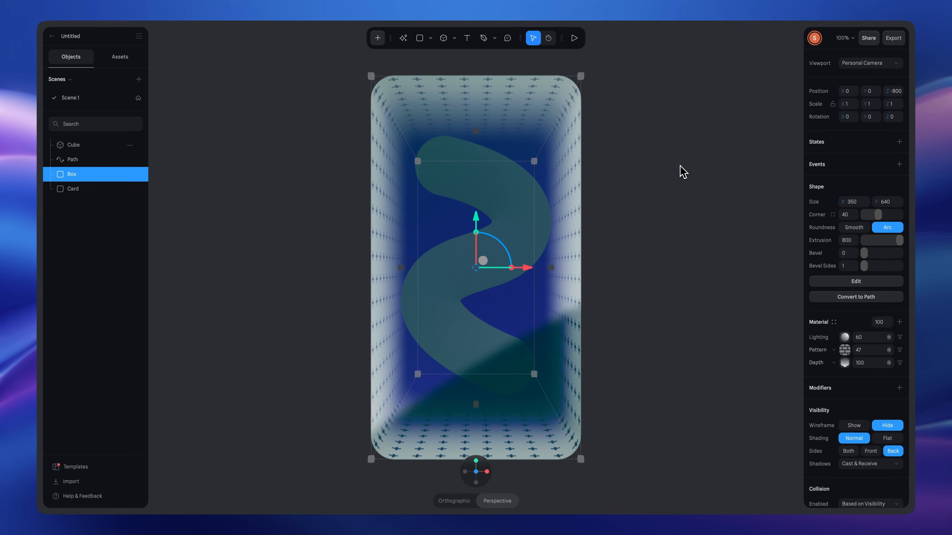
# Step: Give the Path tube a glossy blue-violet matcap picked from the Assets library
pyautogui.click(72, 160)
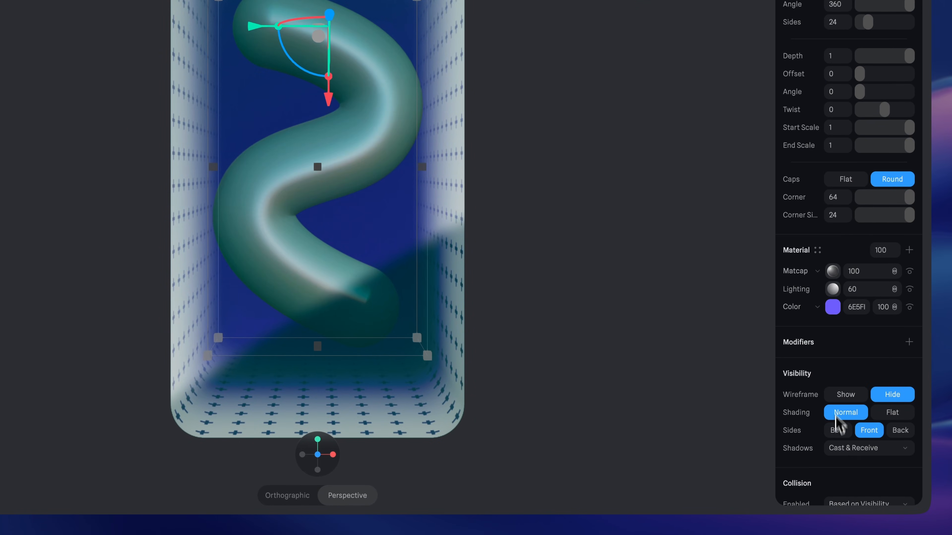
pyautogui.click(833, 271)
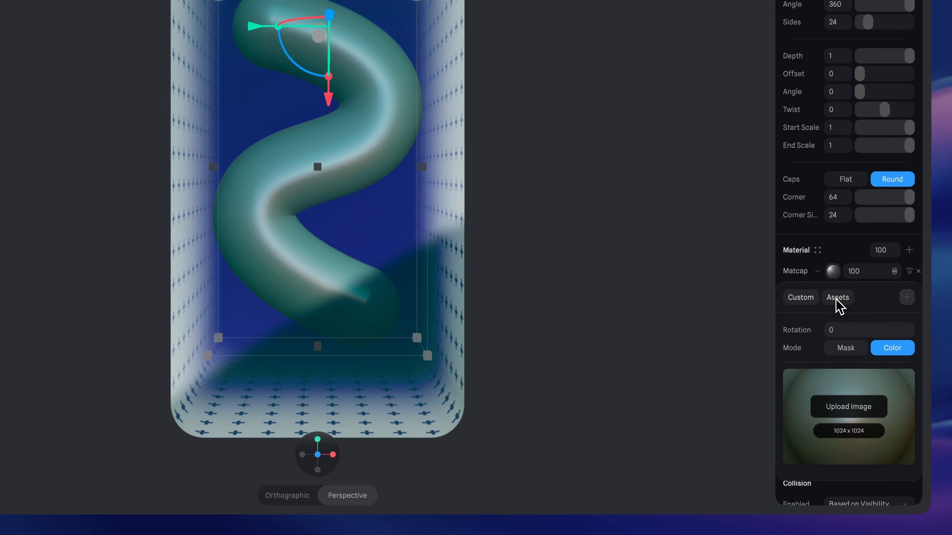
pyautogui.click(838, 297)
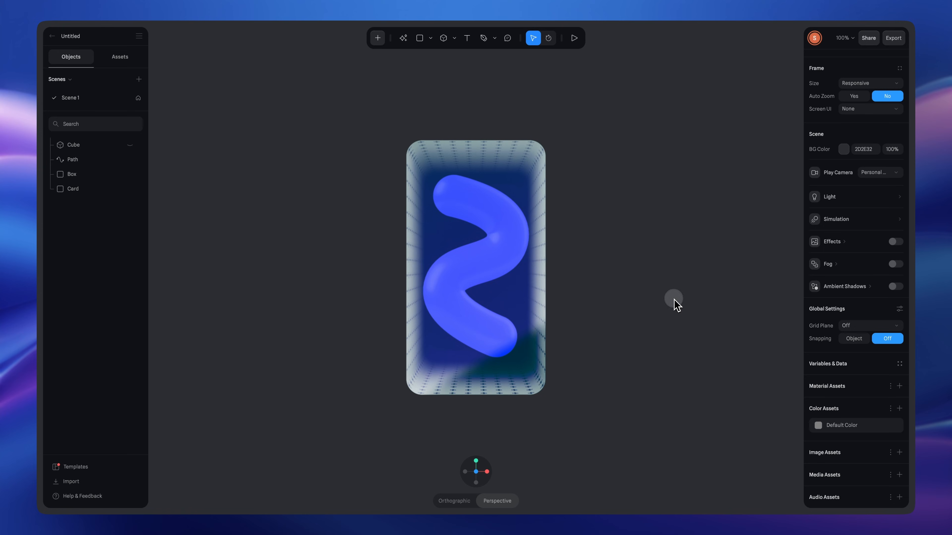
# Step: Select the surrounding cube and change its colour swatch for the Portal card scene
pyautogui.click(844, 149)
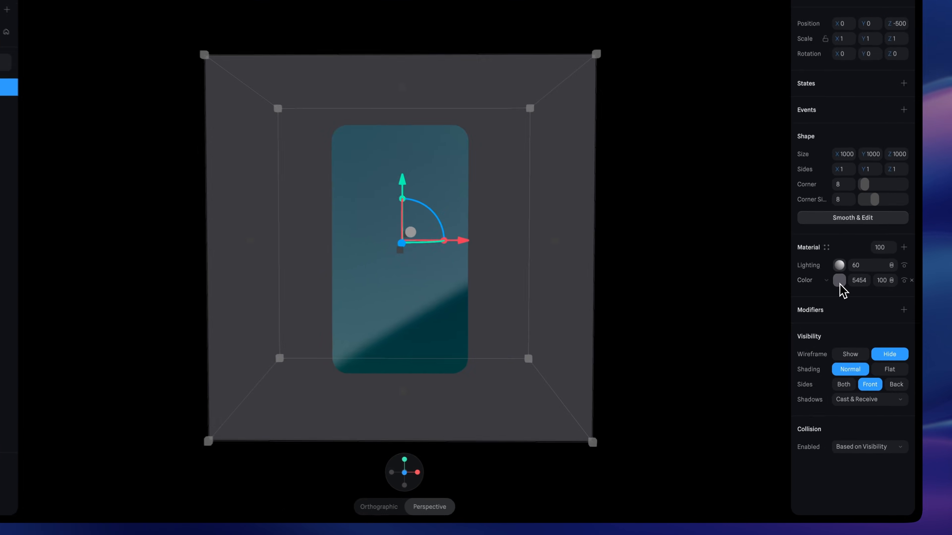
pyautogui.click(839, 281)
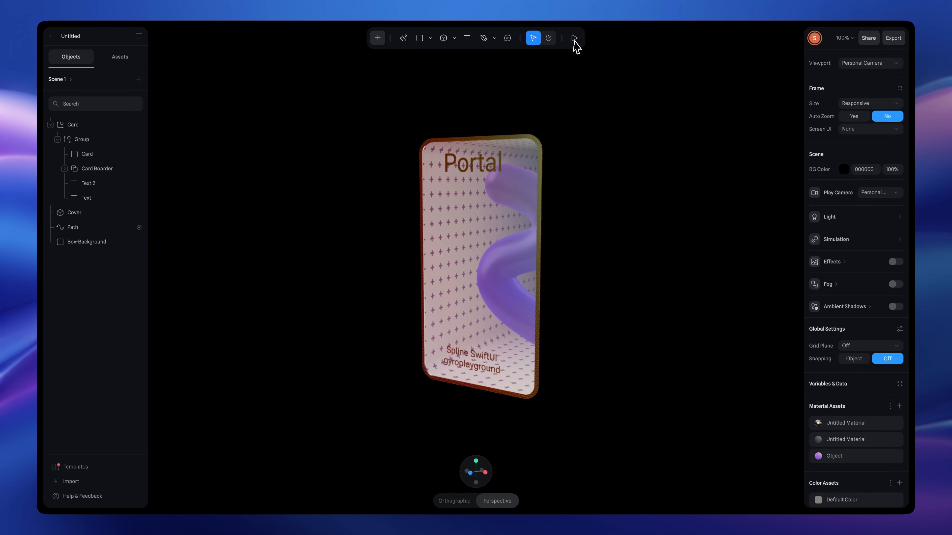
# Step: Duplicate the 330×620 glass card and Boolean-cut the copies into a border frame
pyautogui.click(575, 38)
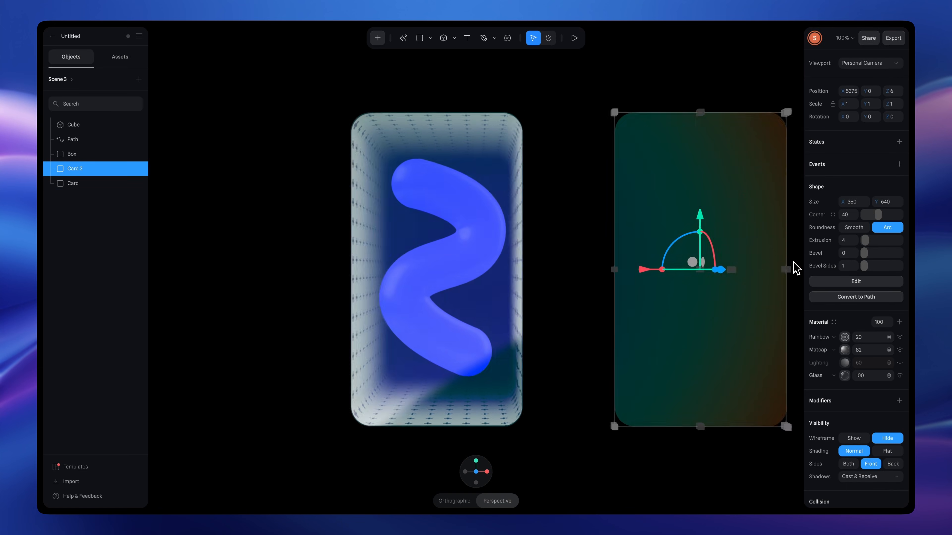
pyautogui.press('Cmd+D')
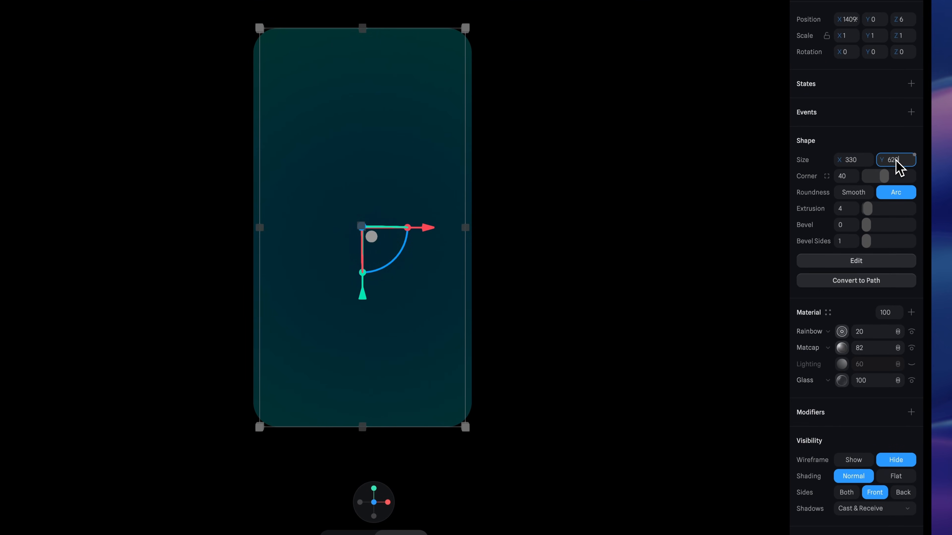
pyautogui.click(846, 176)
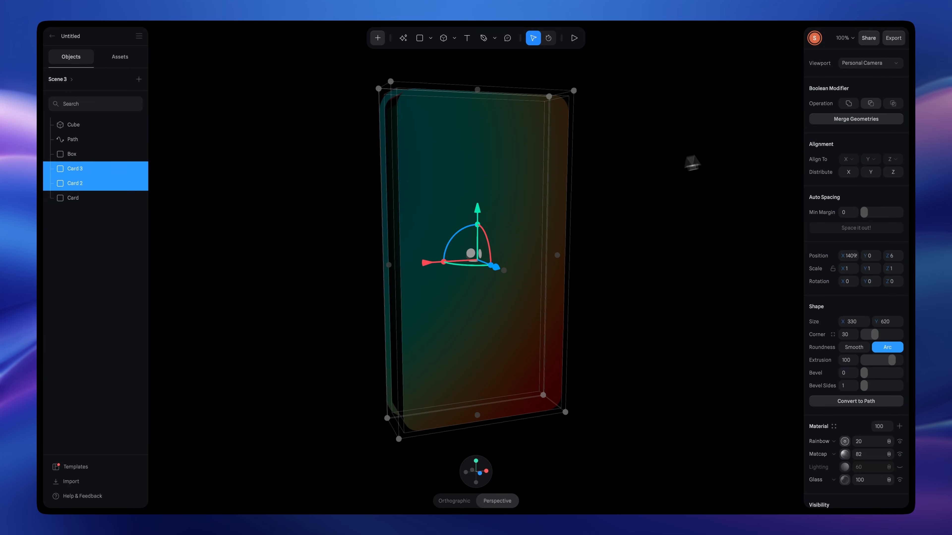
pyautogui.click(856, 119)
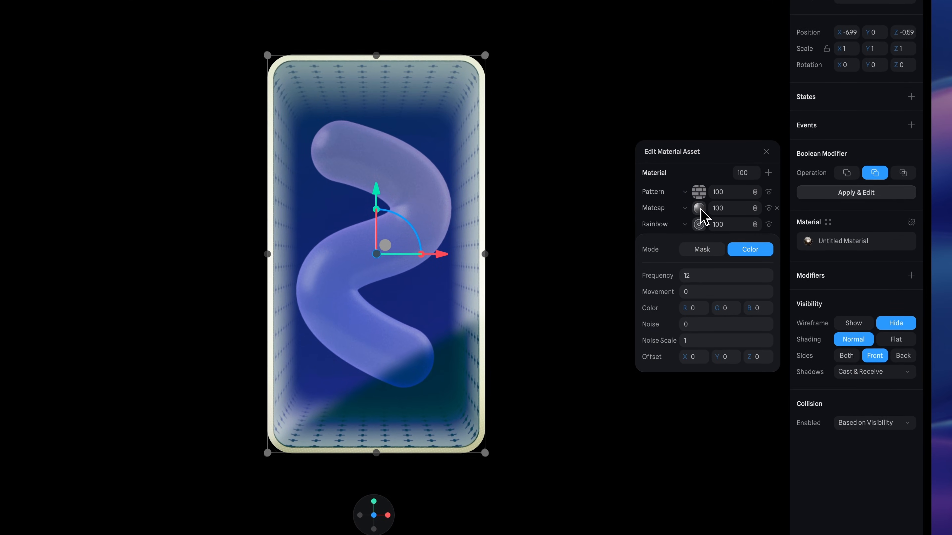
# Step: Choose a matcap asset for the frame, then preview and tilt the card in play mode
pyautogui.click(699, 208)
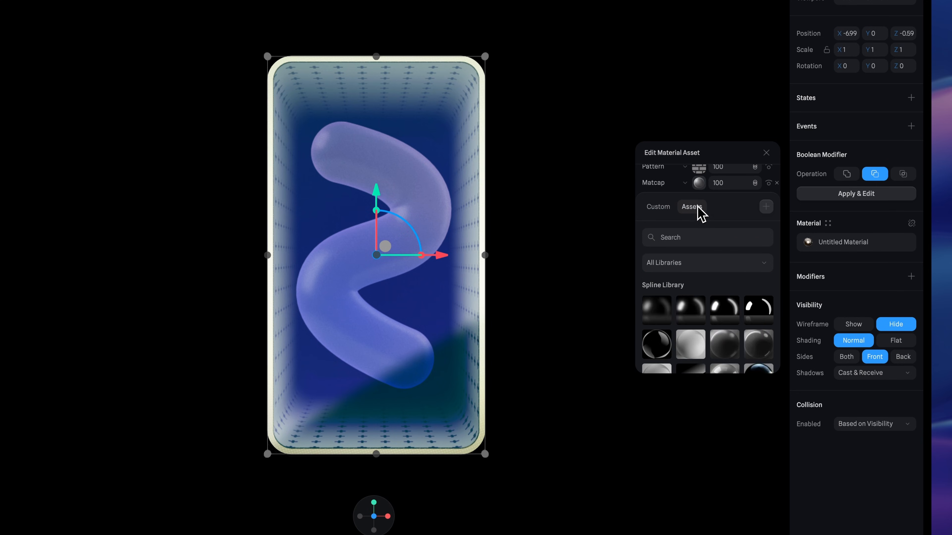
pyautogui.scroll(-3)
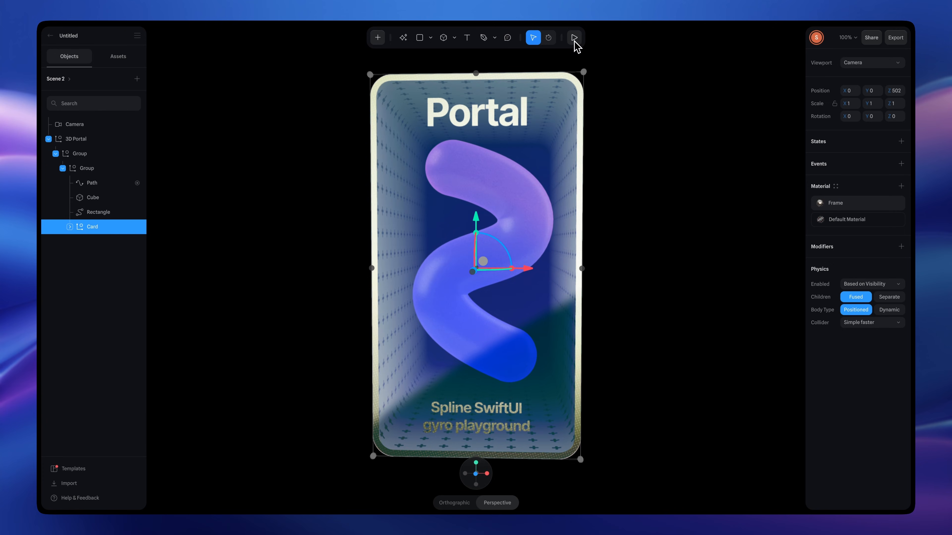
pyautogui.click(574, 38)
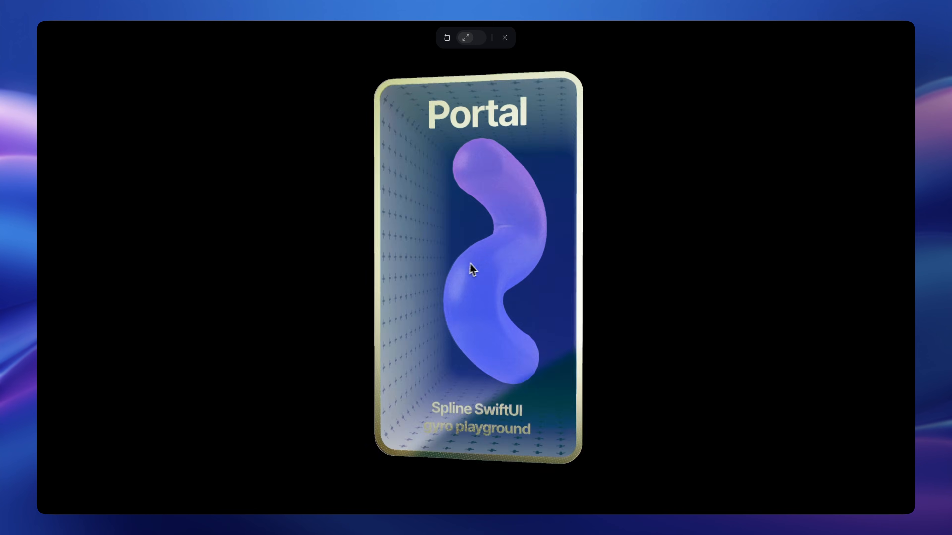
pyautogui.moveTo(473, 271); pyautogui.dragTo(603, 383)
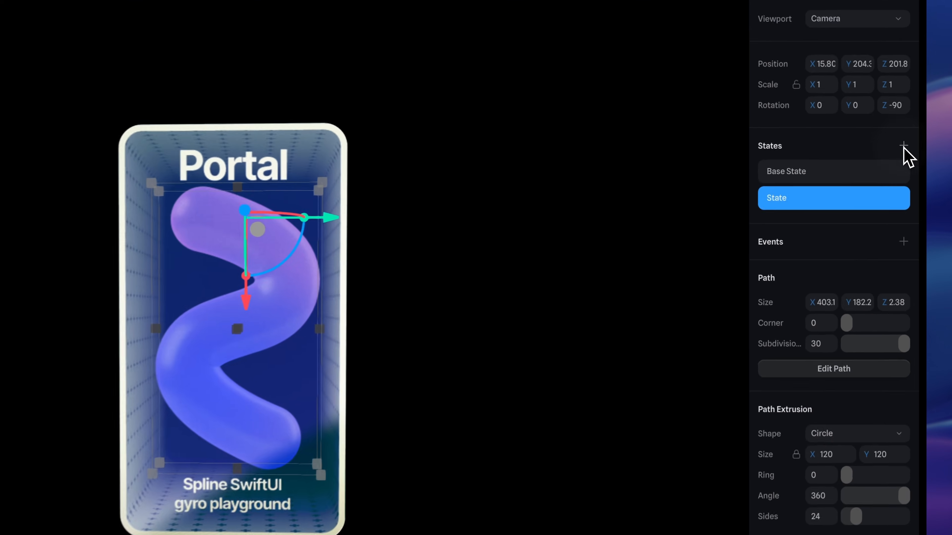
# Step: Give the tube's new state a 360° rotation with a looping start transition event
pyautogui.click(850, 100)
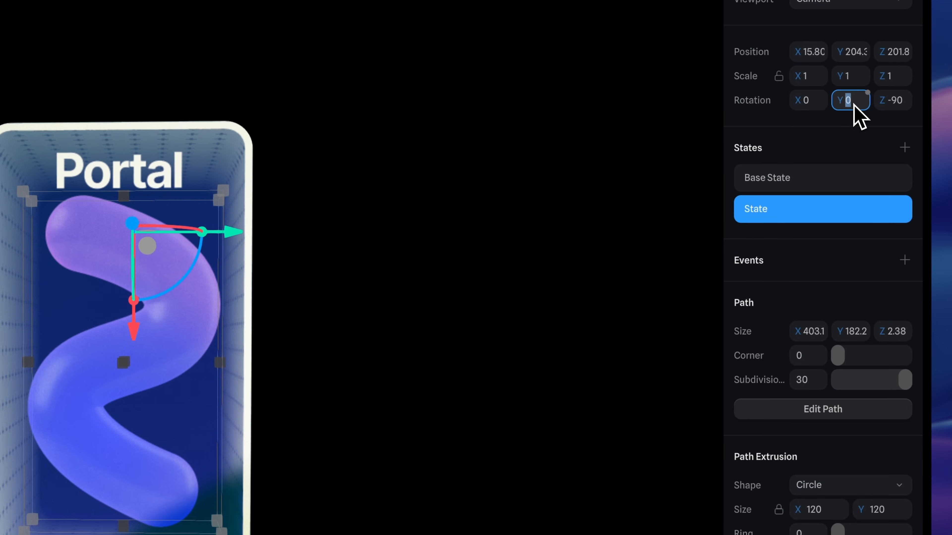
pyautogui.write('360')
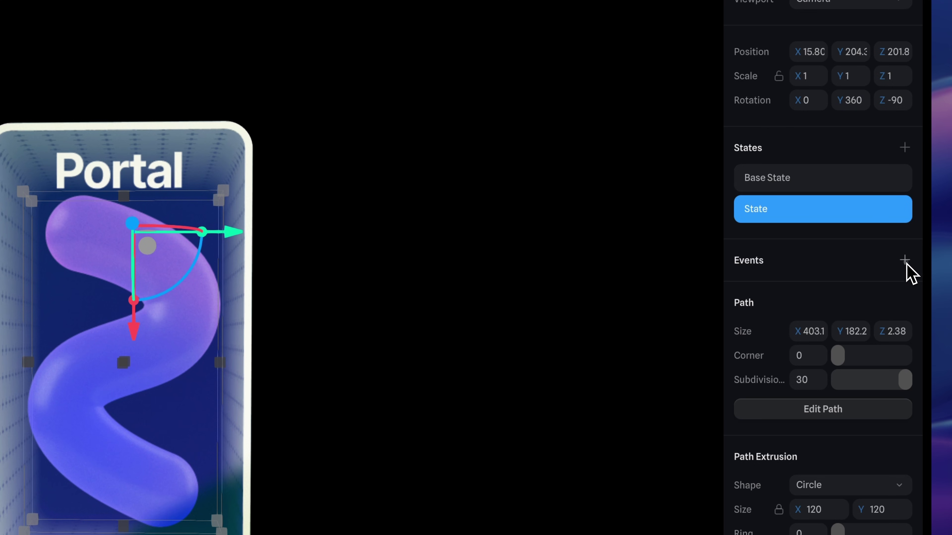
pyautogui.click(905, 259)
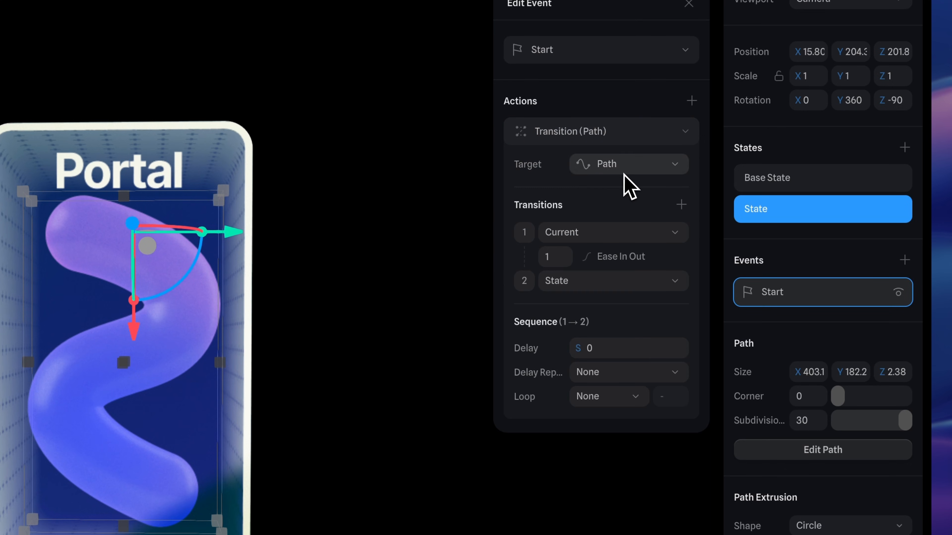
pyautogui.click(613, 232)
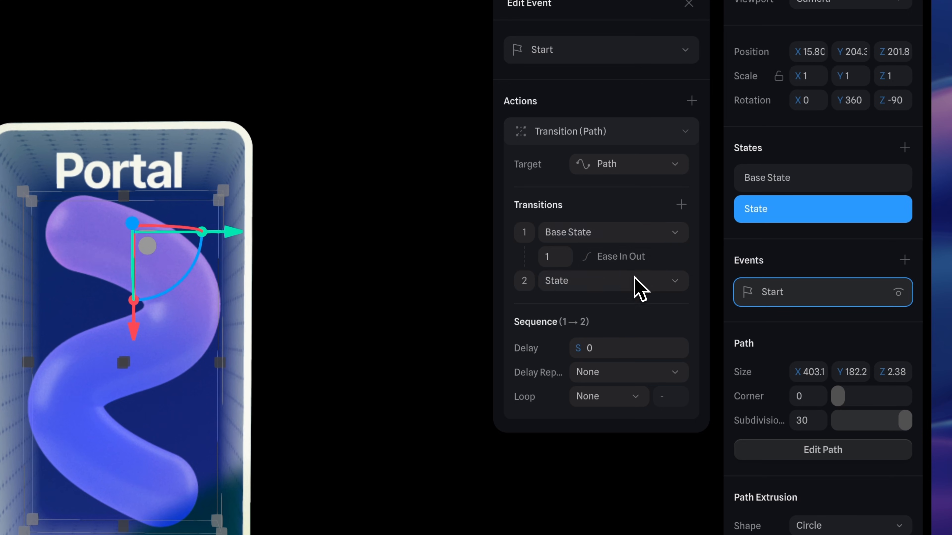
pyautogui.click(620, 256)
pyautogui.write('0')
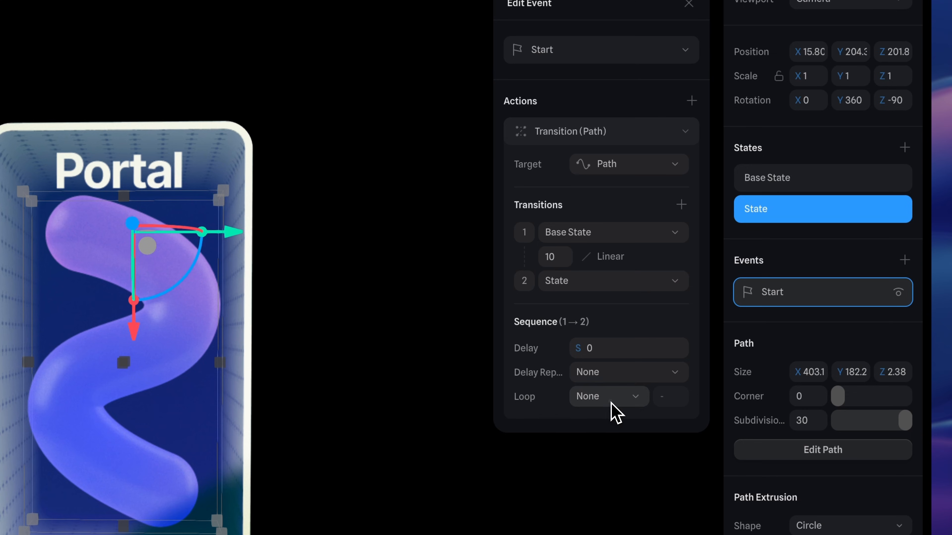
pyautogui.click(609, 396)
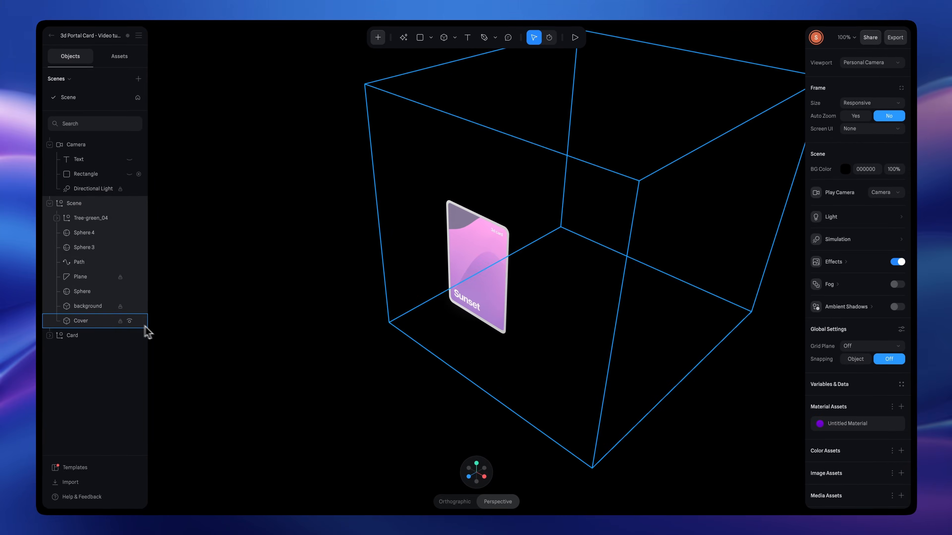
# Step: Switch to the Portal card scene file
pyautogui.click(575, 38)
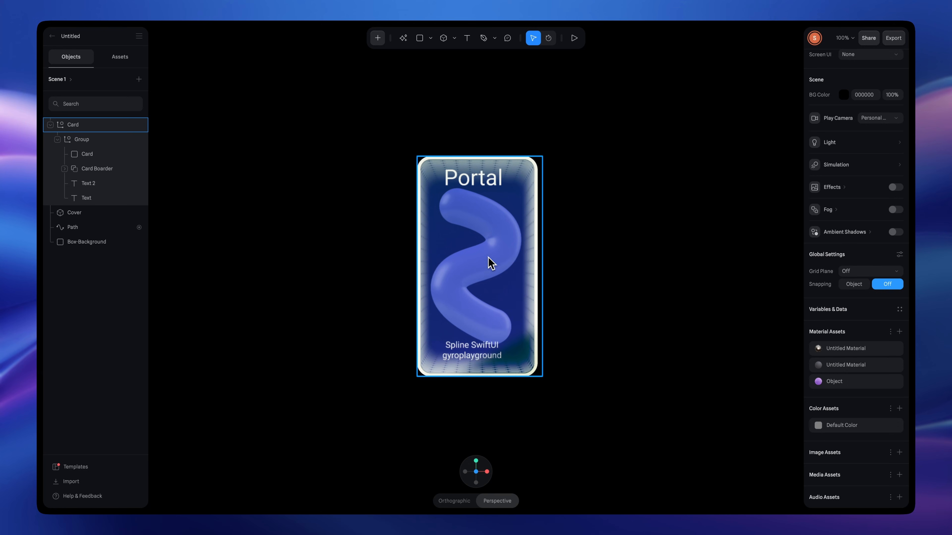
# Step: Export the scene for Apple and view the SwiftUI embed code snippet
pyautogui.click(869, 38)
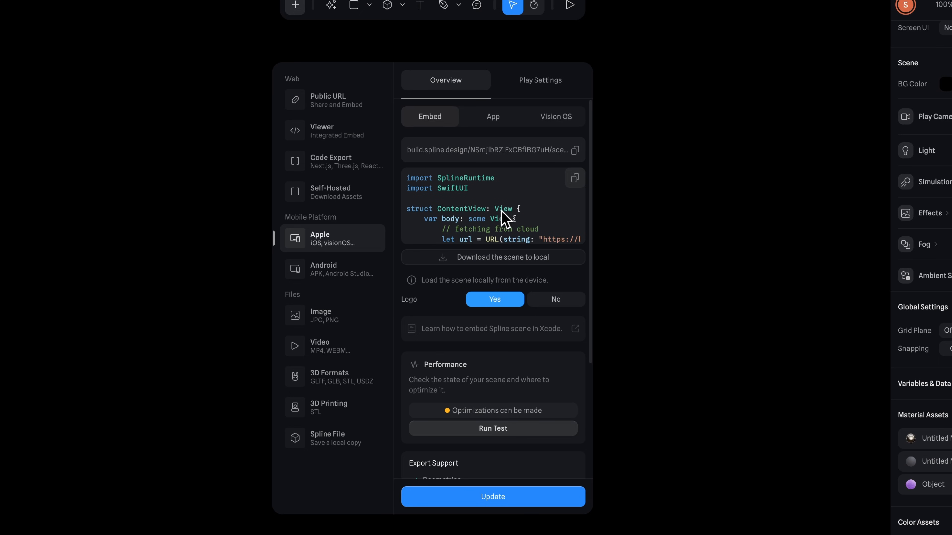
pyautogui.moveTo(506, 273)
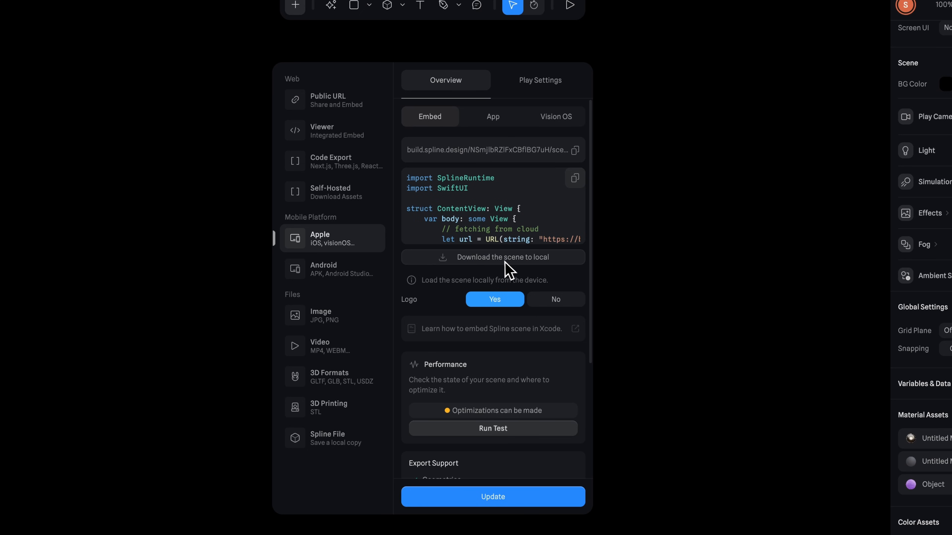
pyautogui.moveTo(470, 226)
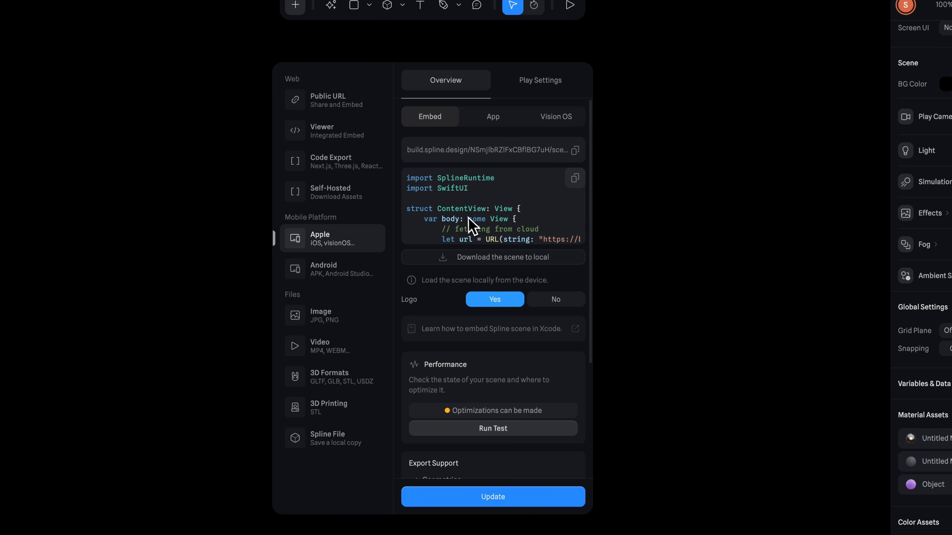
pyautogui.click(574, 178)
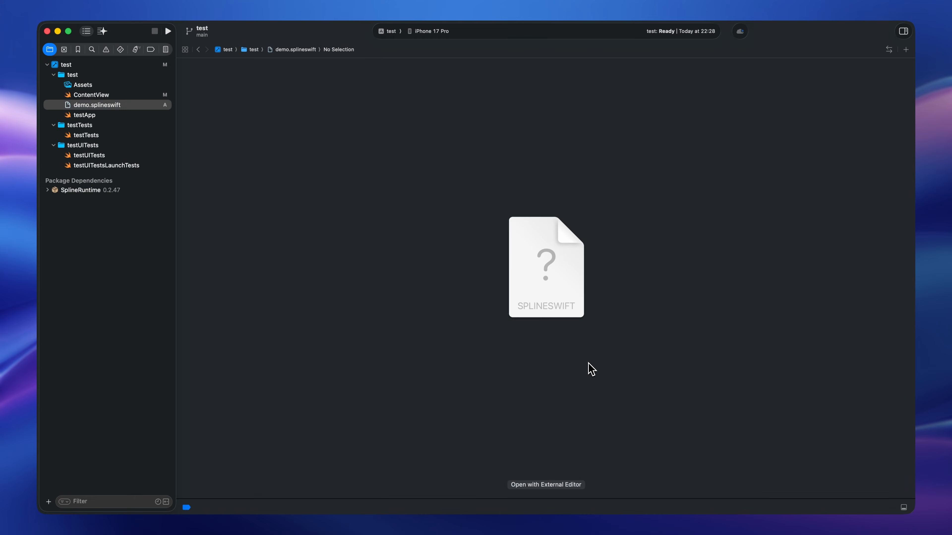
# Step: Create a new App project named 3D Portal Tutorial in the TutorialTest folder
pyautogui.click(92, 95)
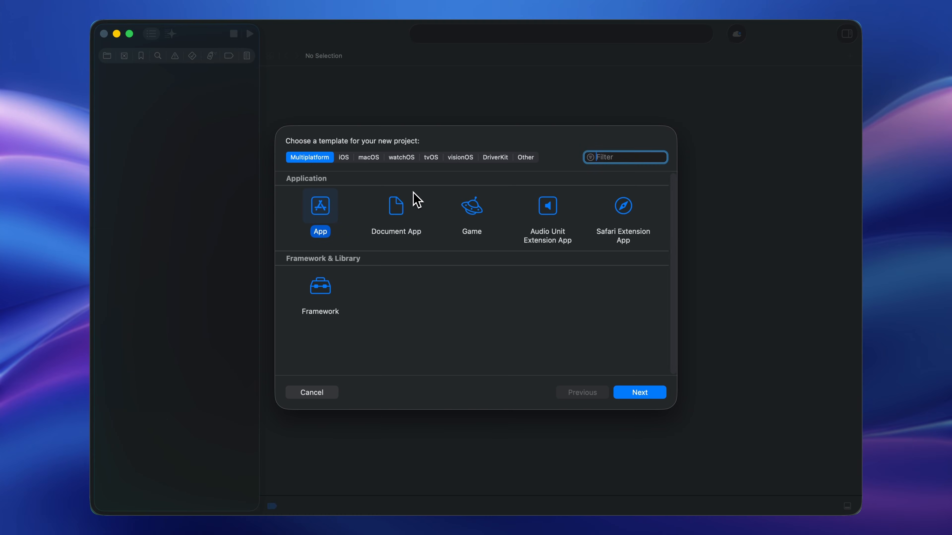
pyautogui.click(640, 392)
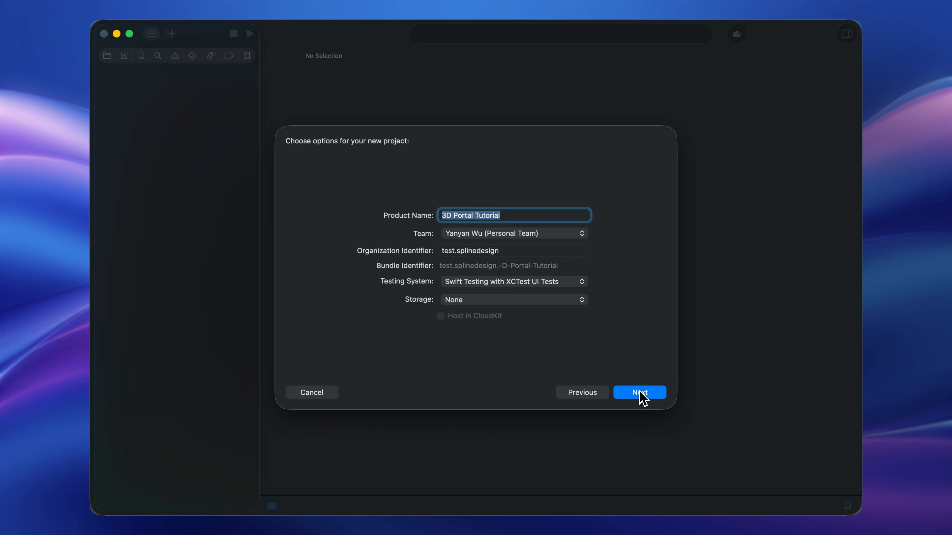
pyautogui.click(640, 392)
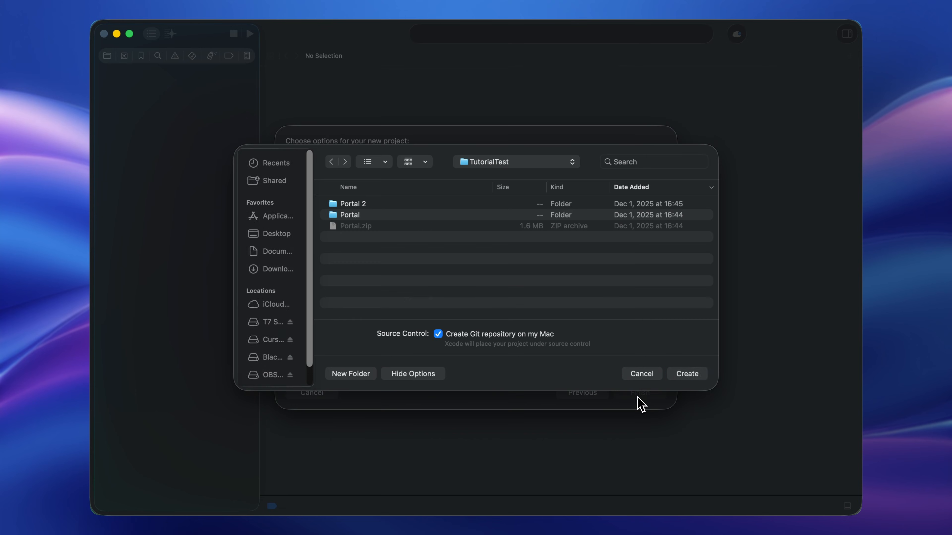
pyautogui.click(687, 374)
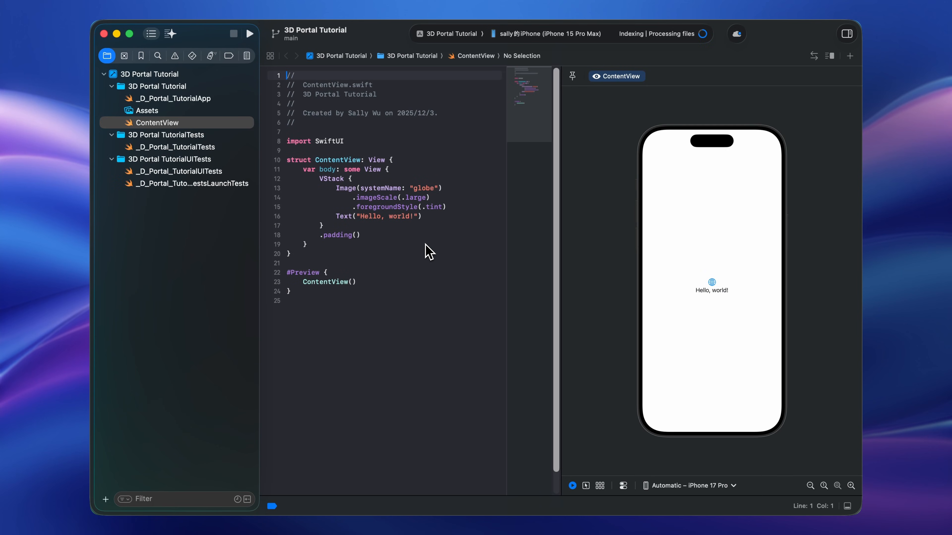
# Step: Add the splinetool/spline-ios package and link SplineRuntime to the app target
pyautogui.click(111, 31)
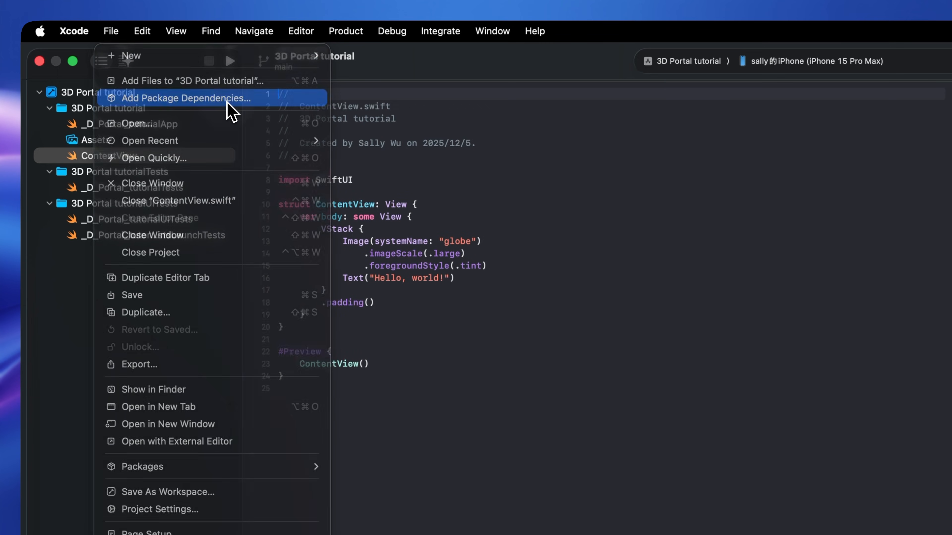
pyautogui.click(185, 98)
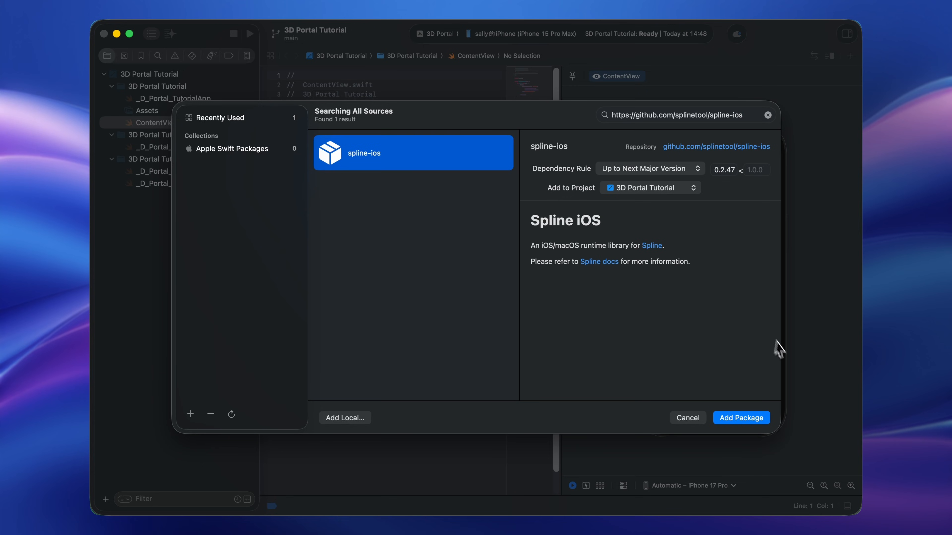
pyautogui.moveTo(744, 428)
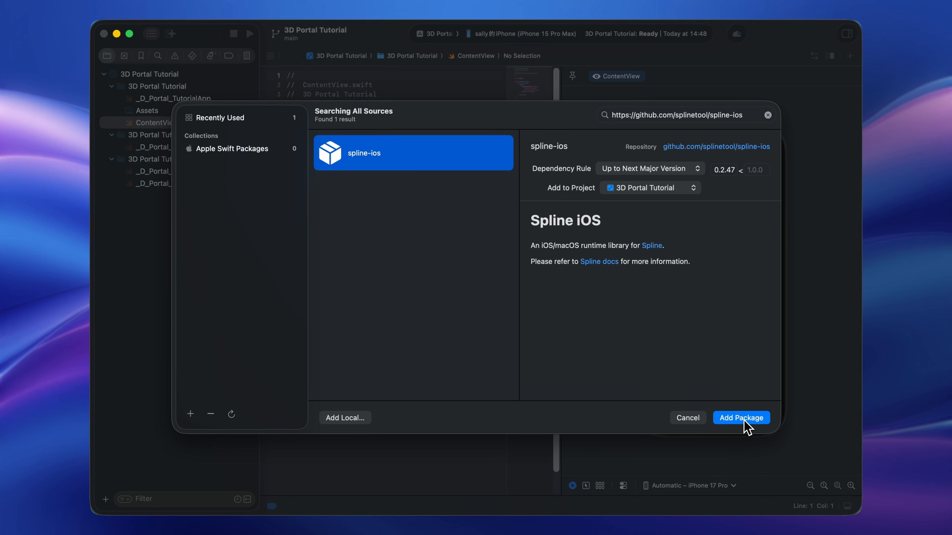
pyautogui.click(741, 418)
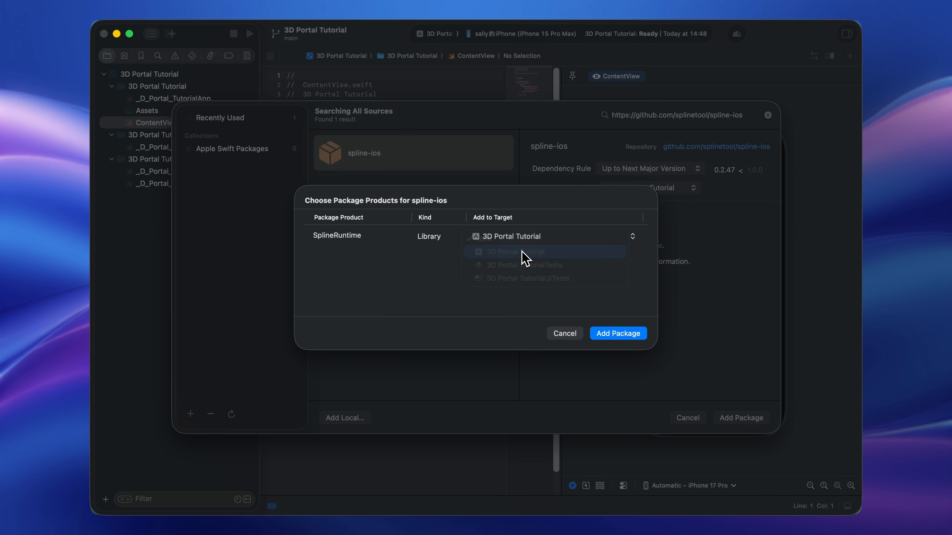
pyautogui.click(619, 333)
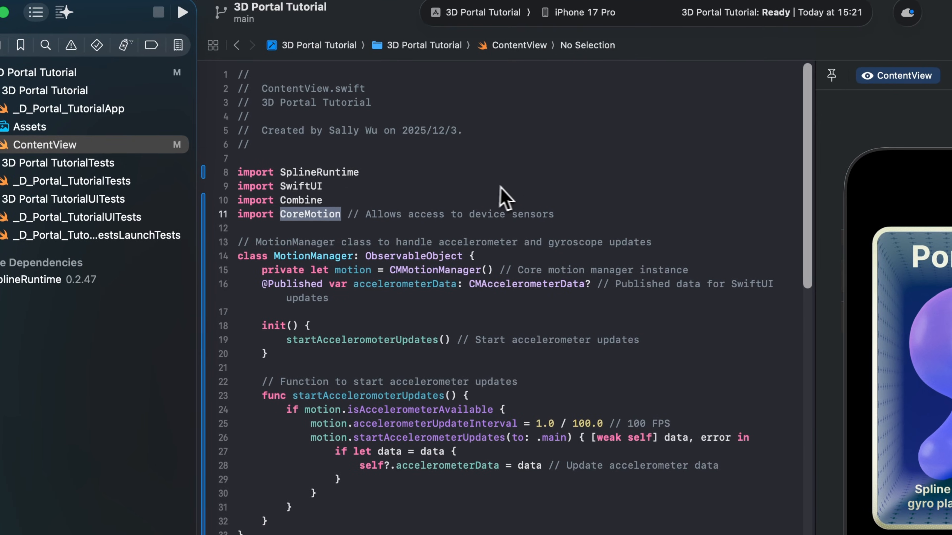
# Step: Consult Apple's Core Motion documentation for the MotionManager accelerometer code
pyautogui.click(181, 12)
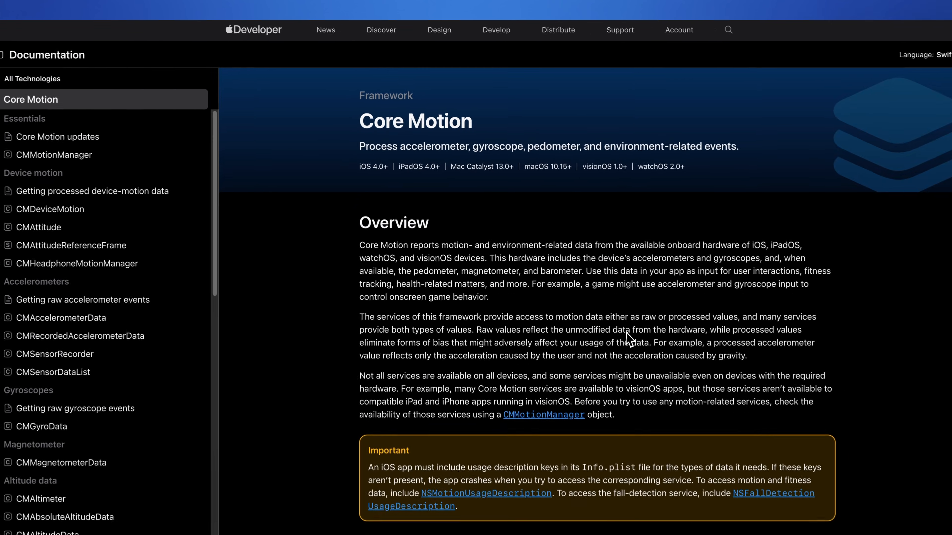
pyautogui.scroll(-3)
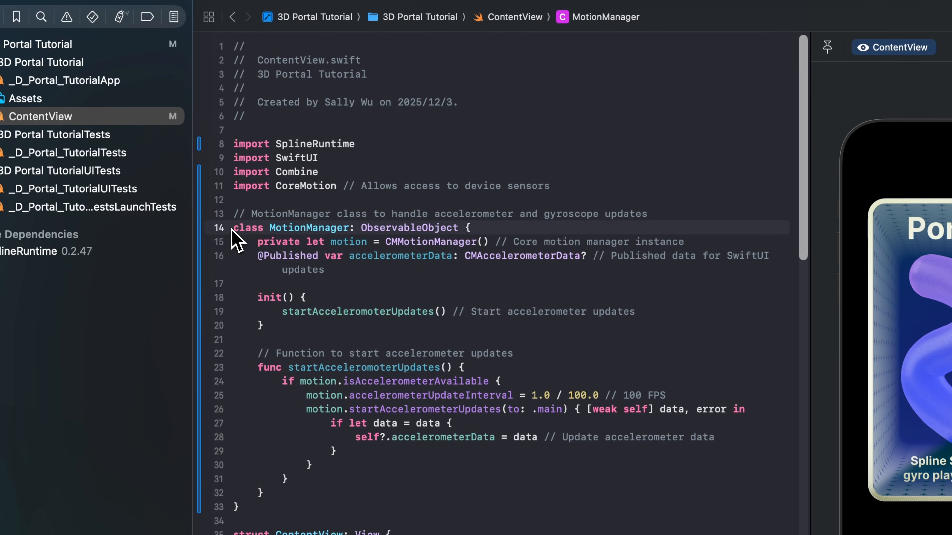
pyautogui.doubleClick(309, 228)
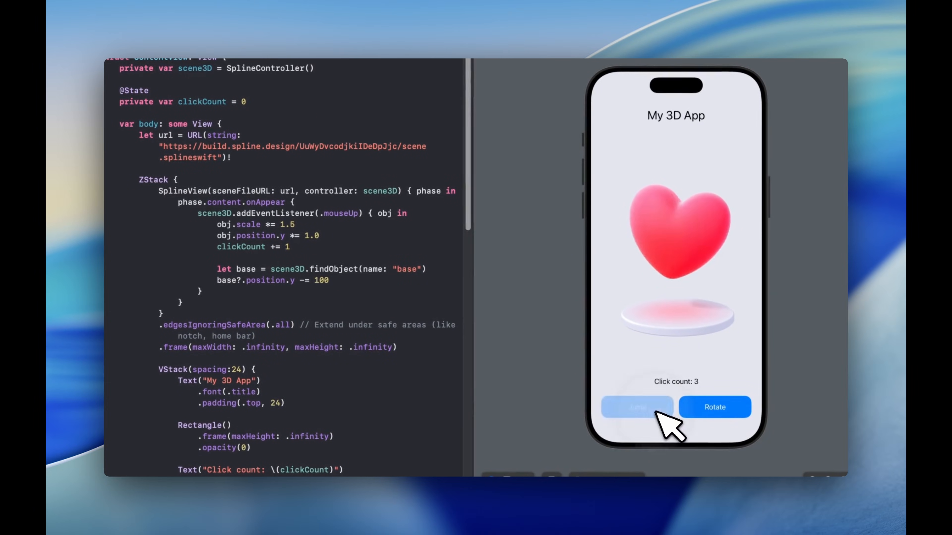
# Step: Open Spline's 'How to use the 3D Code API for SwiftUI' video on YouTube
pyautogui.click(715, 407)
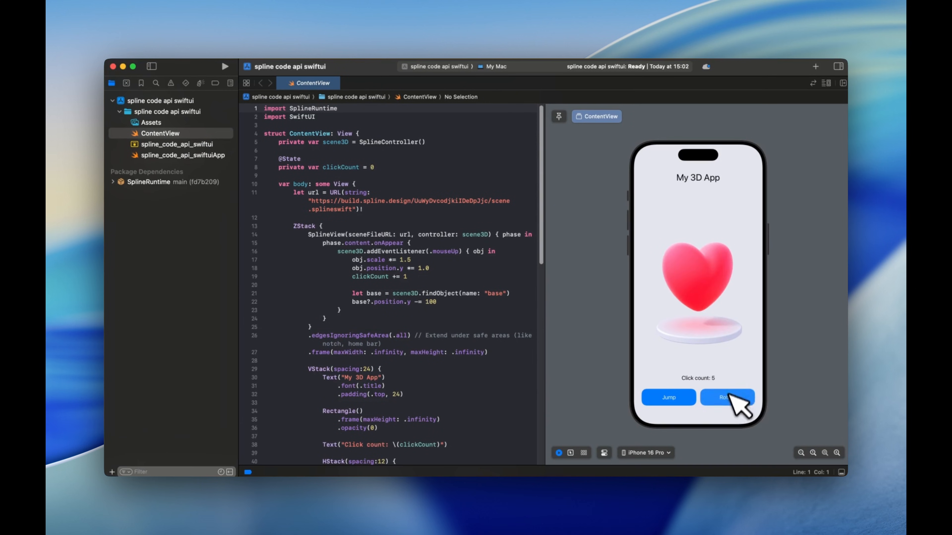
pyautogui.click(672, 398)
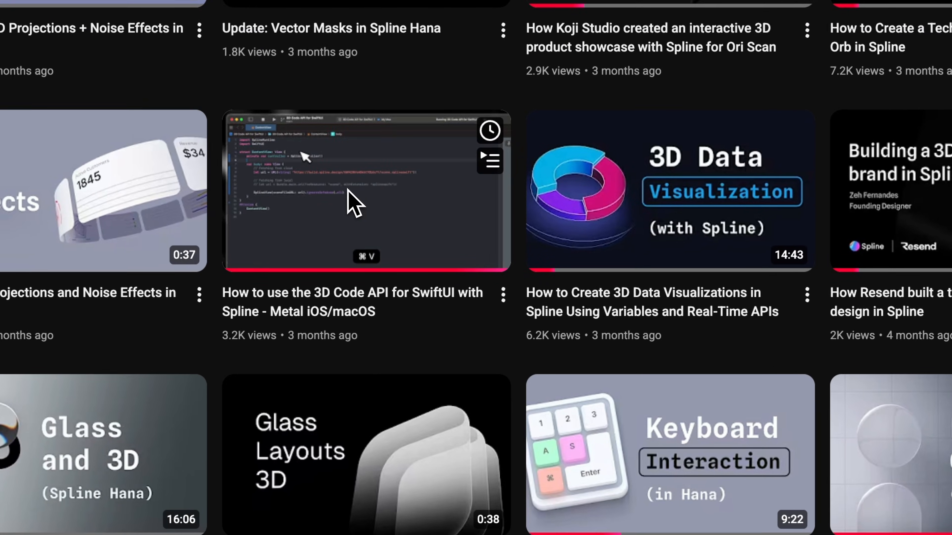
pyautogui.click(351, 197)
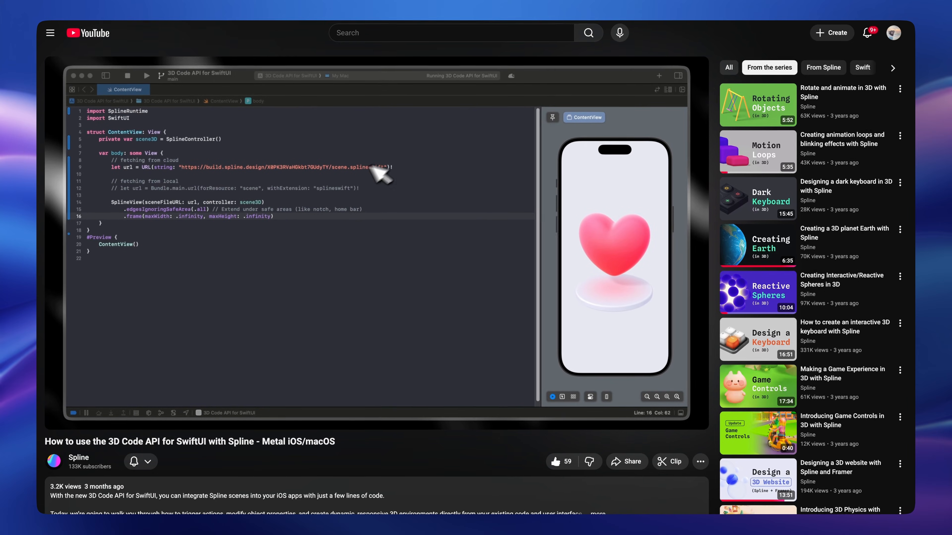
pyautogui.moveTo(570, 196)
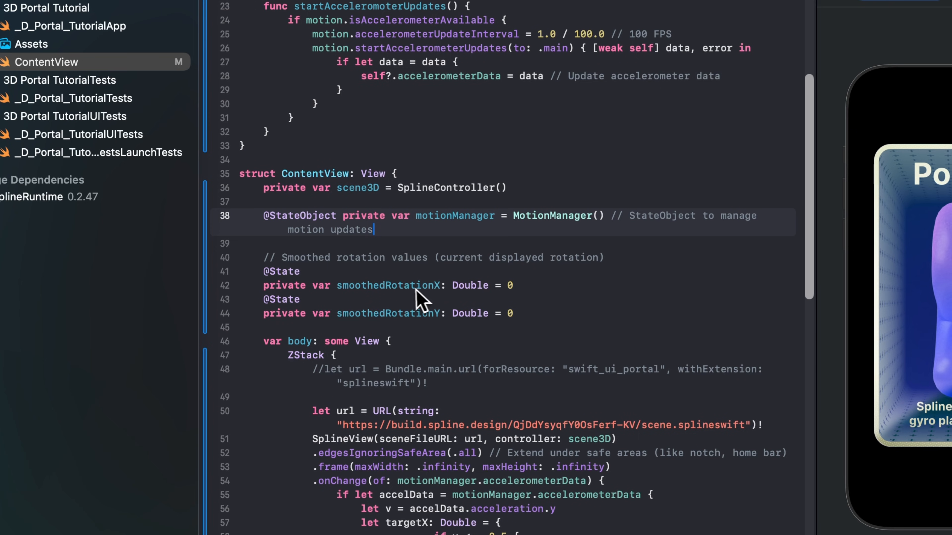
pyautogui.moveTo(564, 320)
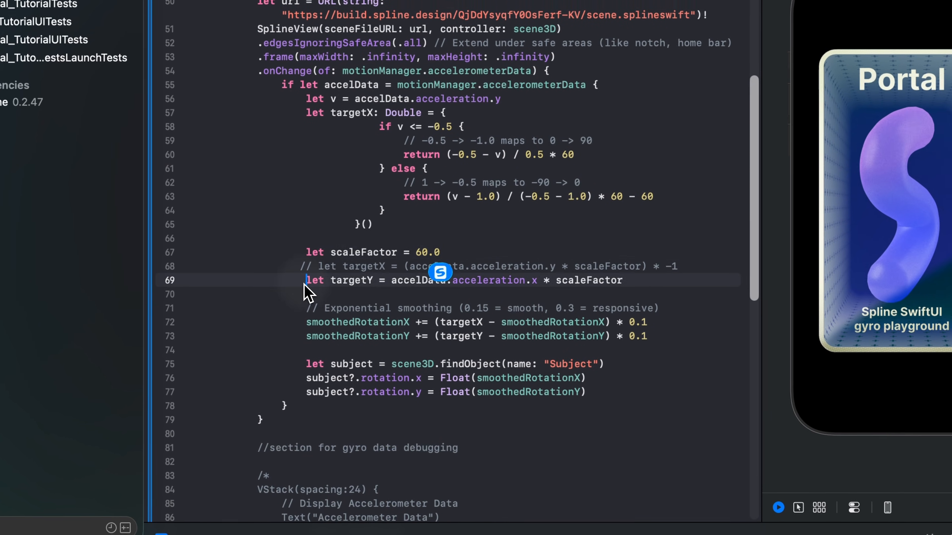
# Step: Select the onChange accelerometer code that smooths and sets the Subject rotation
pyautogui.moveTo(307, 280); pyautogui.dragTo(646, 339)
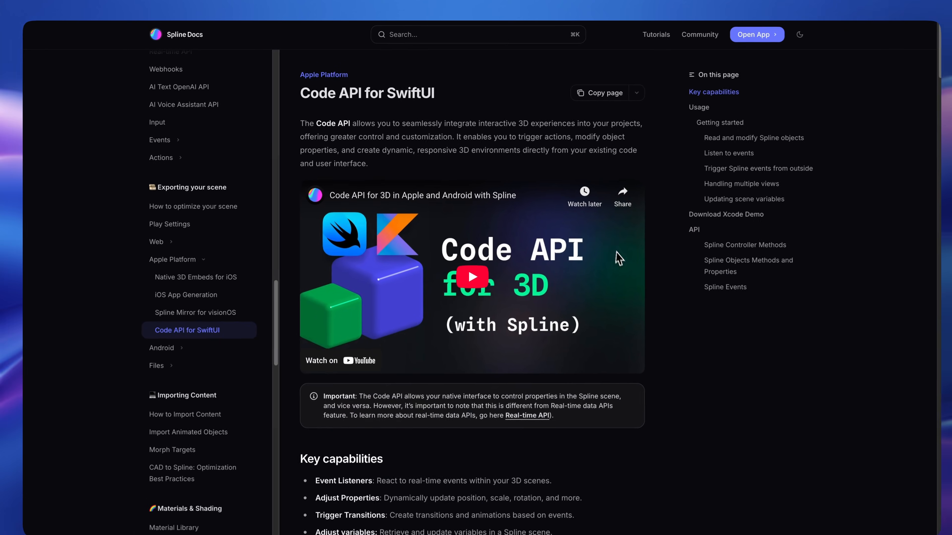
# Step: Scroll the Code API for SwiftUI docs page down to its Usage section
pyautogui.scroll(-3)
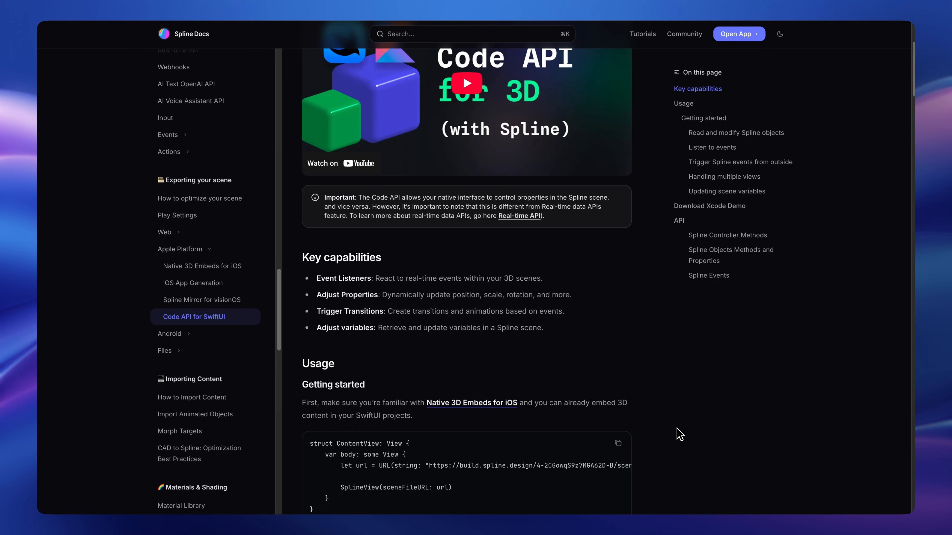